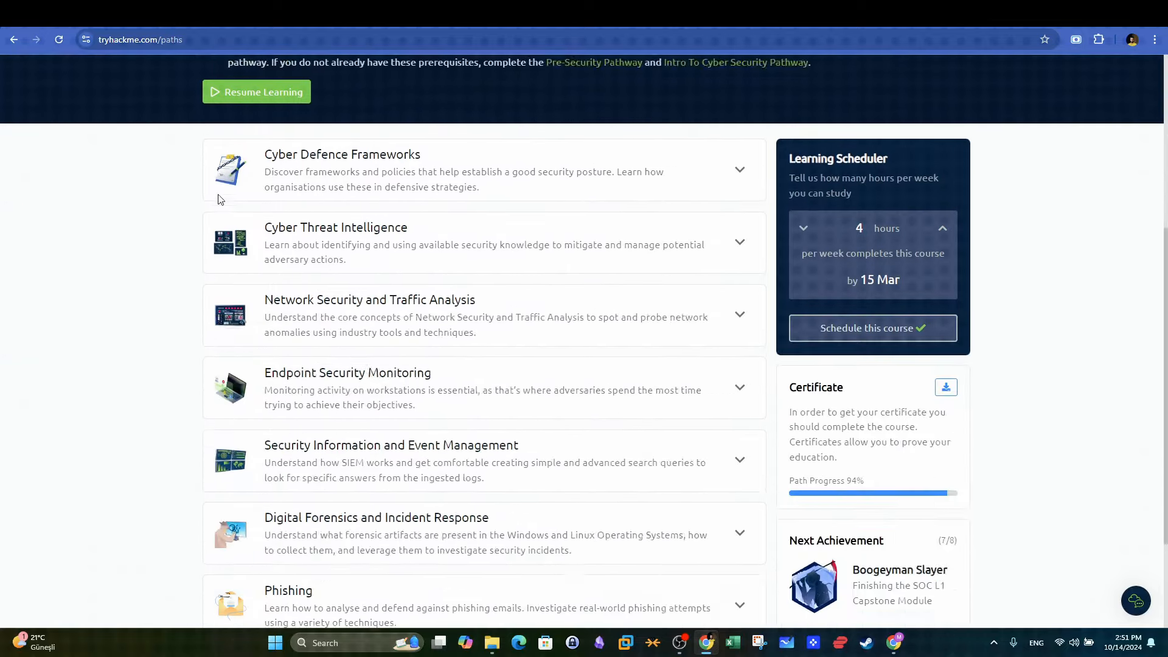
Step: Open the Unattended room and highlight Task 1's 12:05–12:45 PM investigation timeframe
scroll("down", 3)
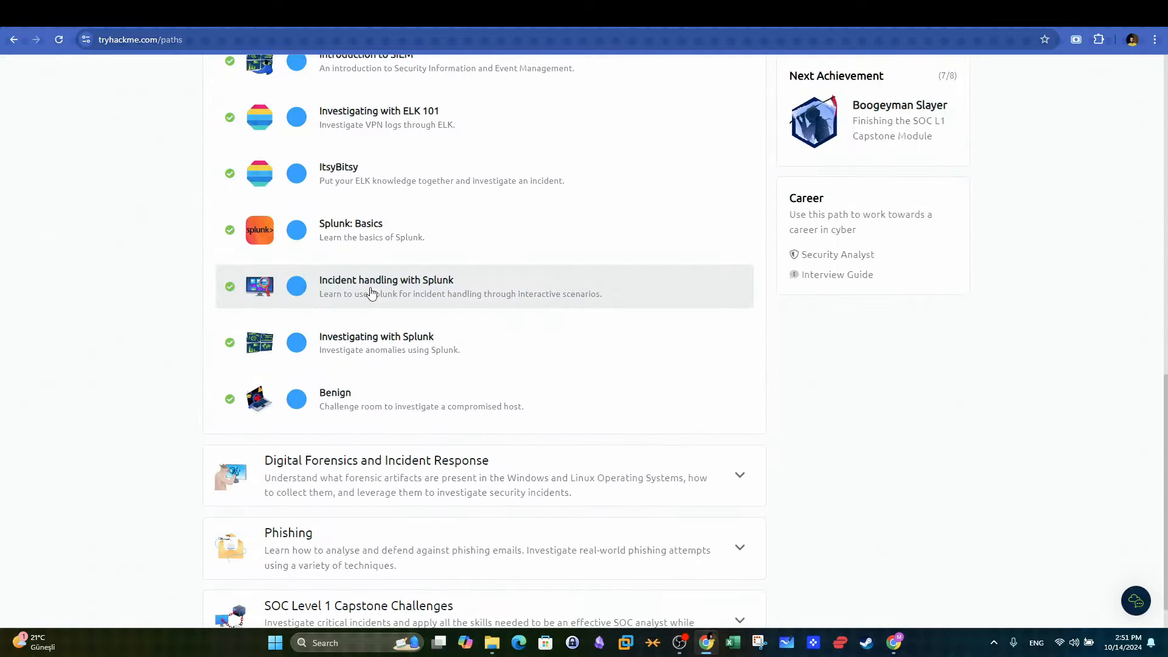
scroll("down", 3)
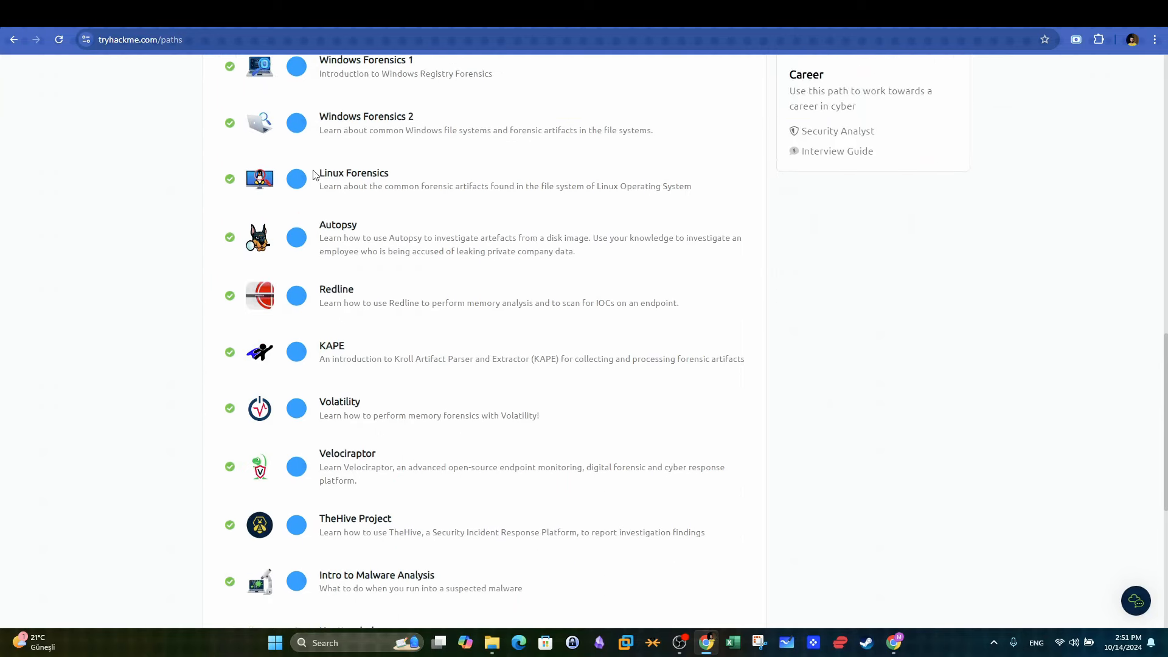
scroll("down", 3)
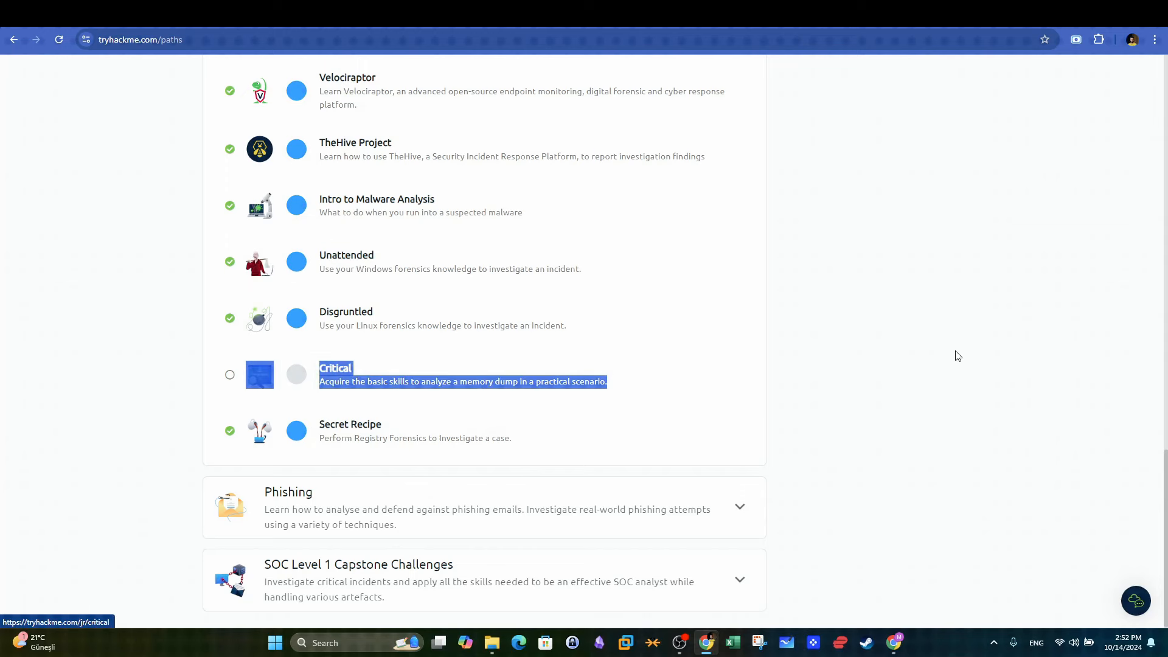
mouse_move(346, 266)
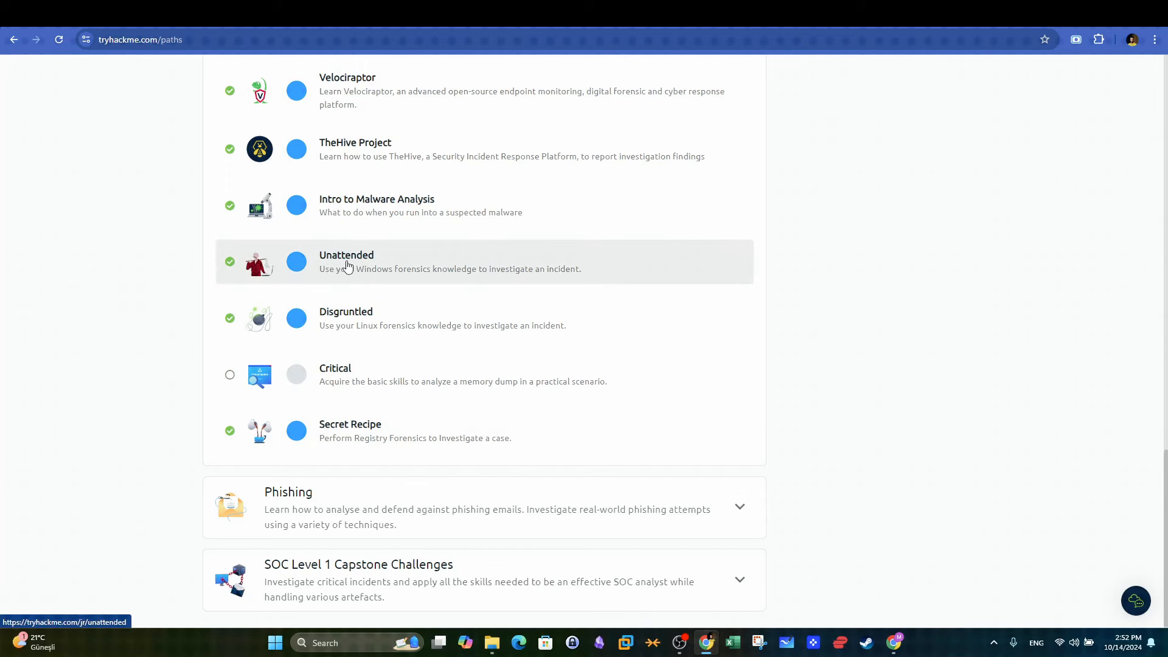
left_click(346, 262)
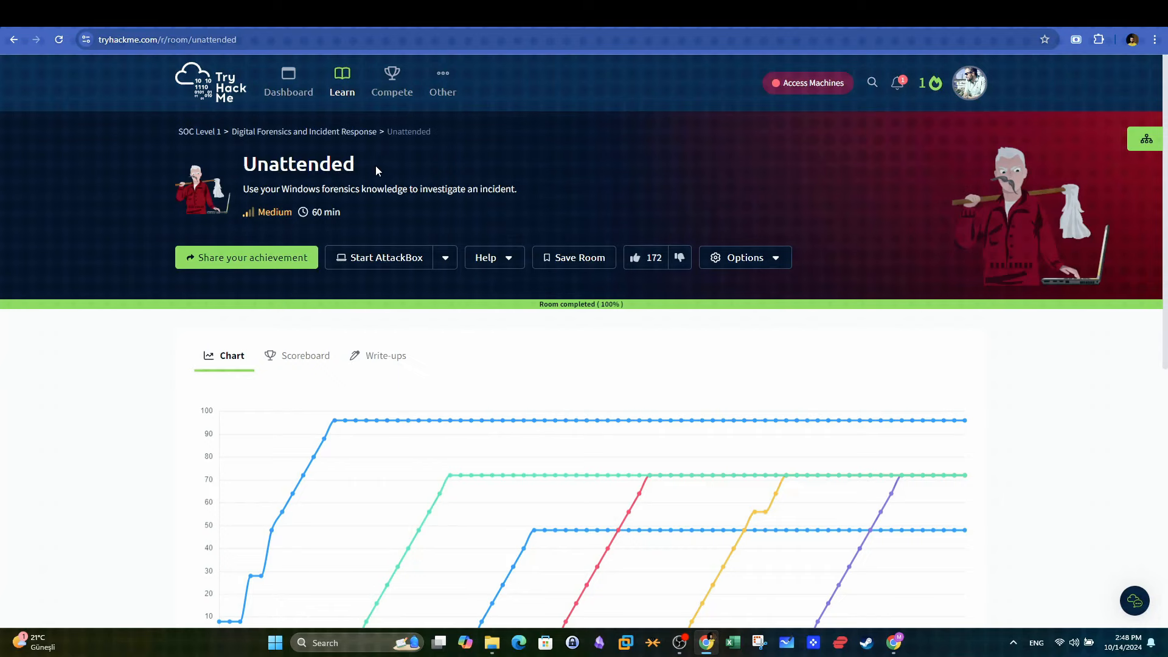
double_click(298, 163)
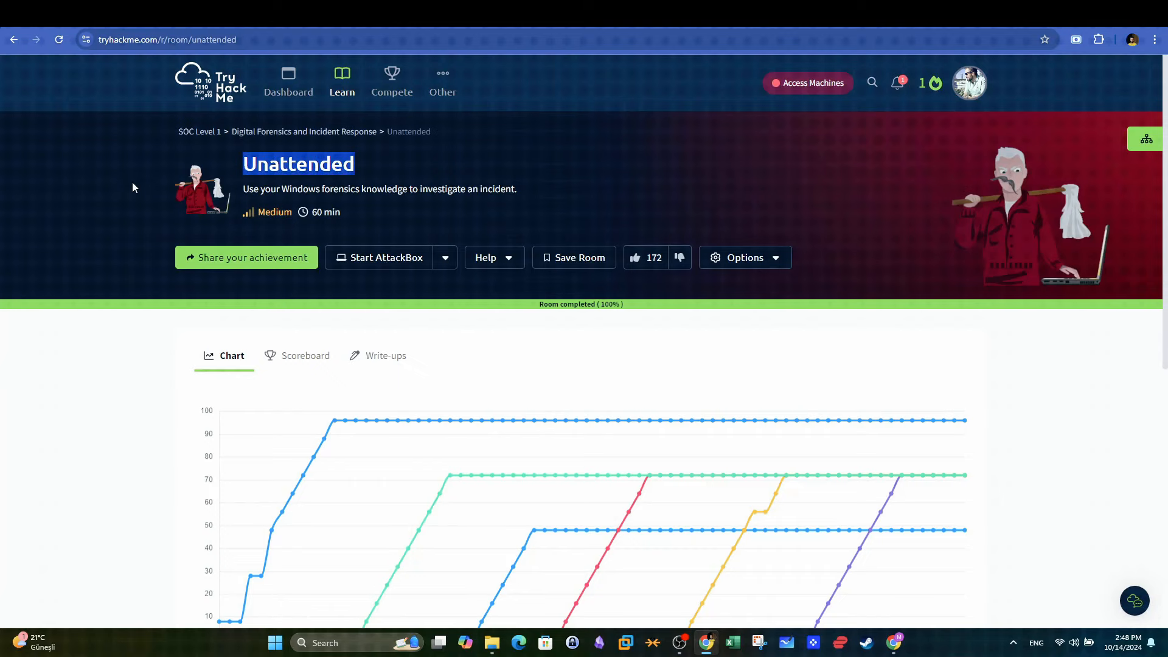
scroll("down", 3)
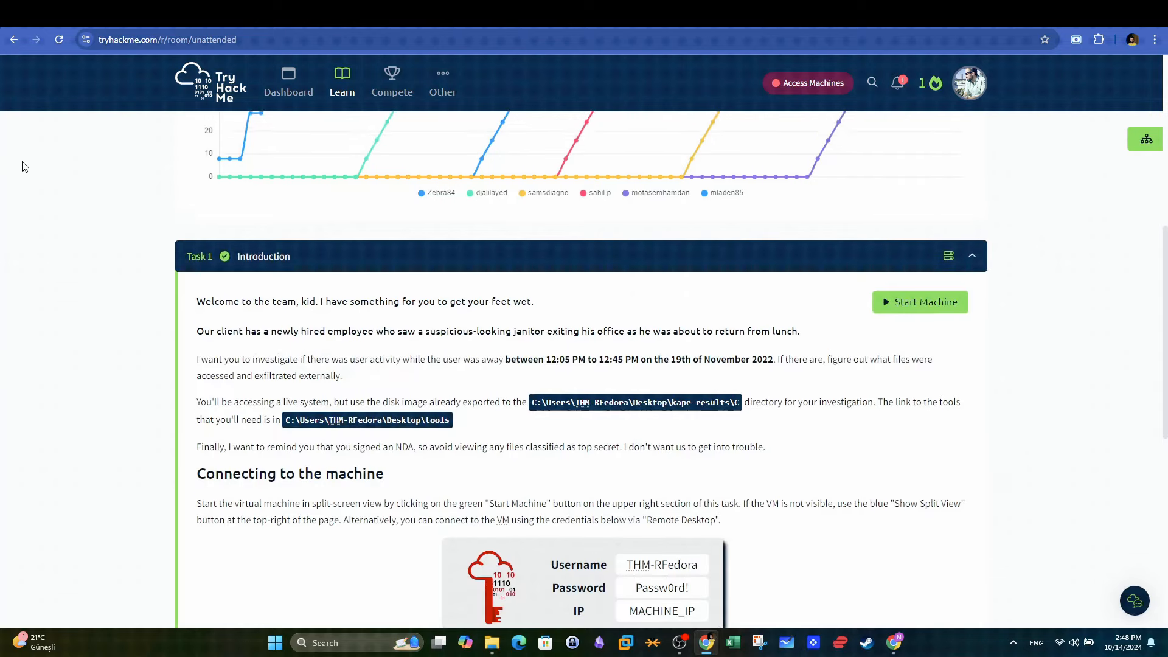
scroll("down", 3)
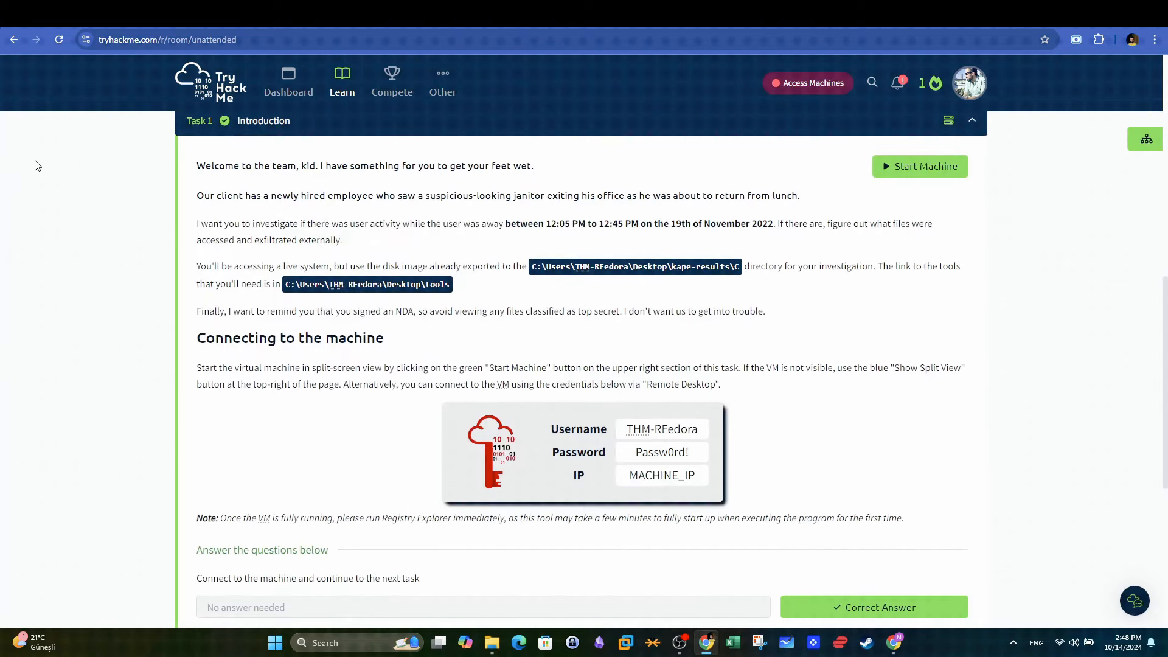
left_click_drag(196, 195, 421, 196)
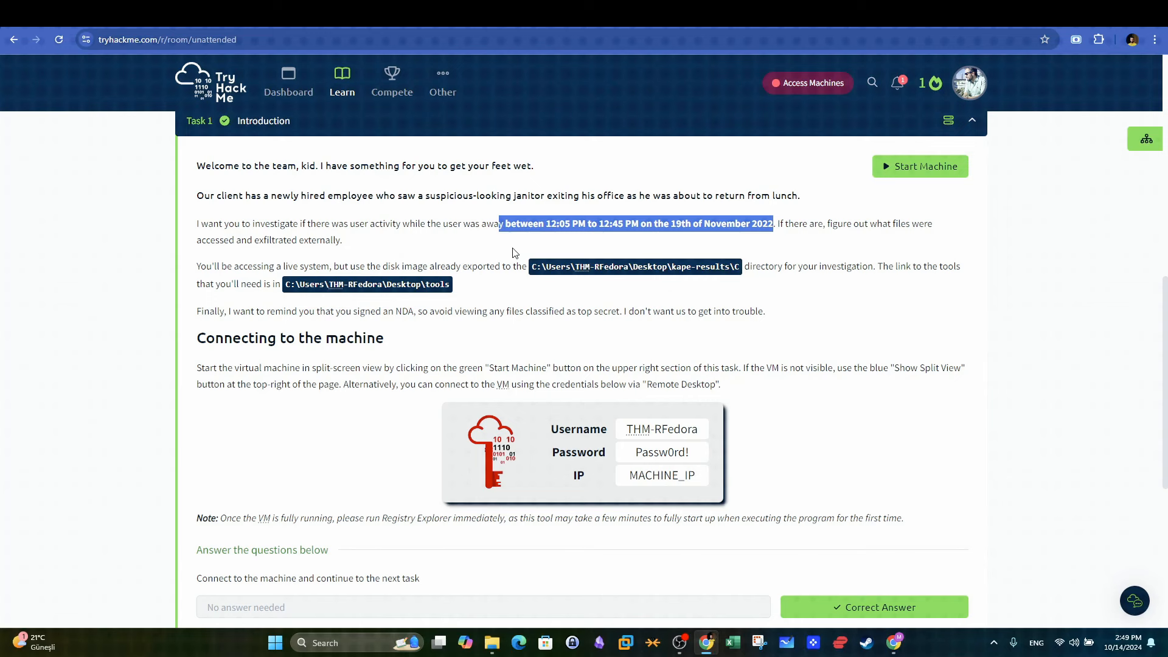
mouse_move(501, 263)
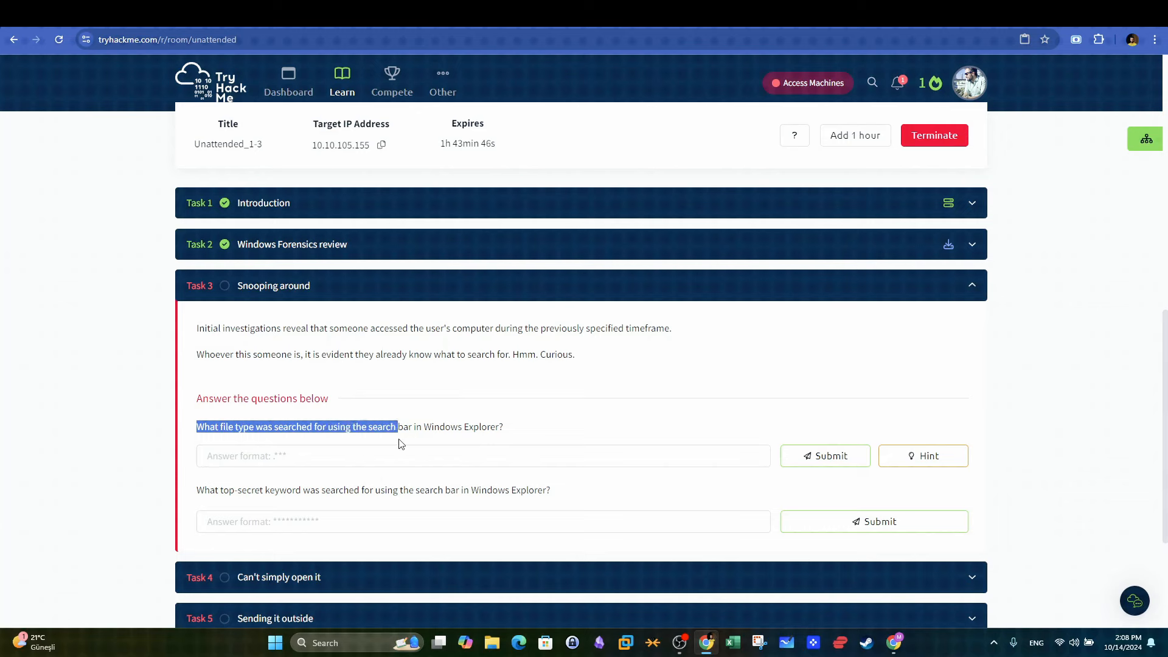
Step: Switch to the started machine's split-view remote Windows desktop
left_click(261, 446)
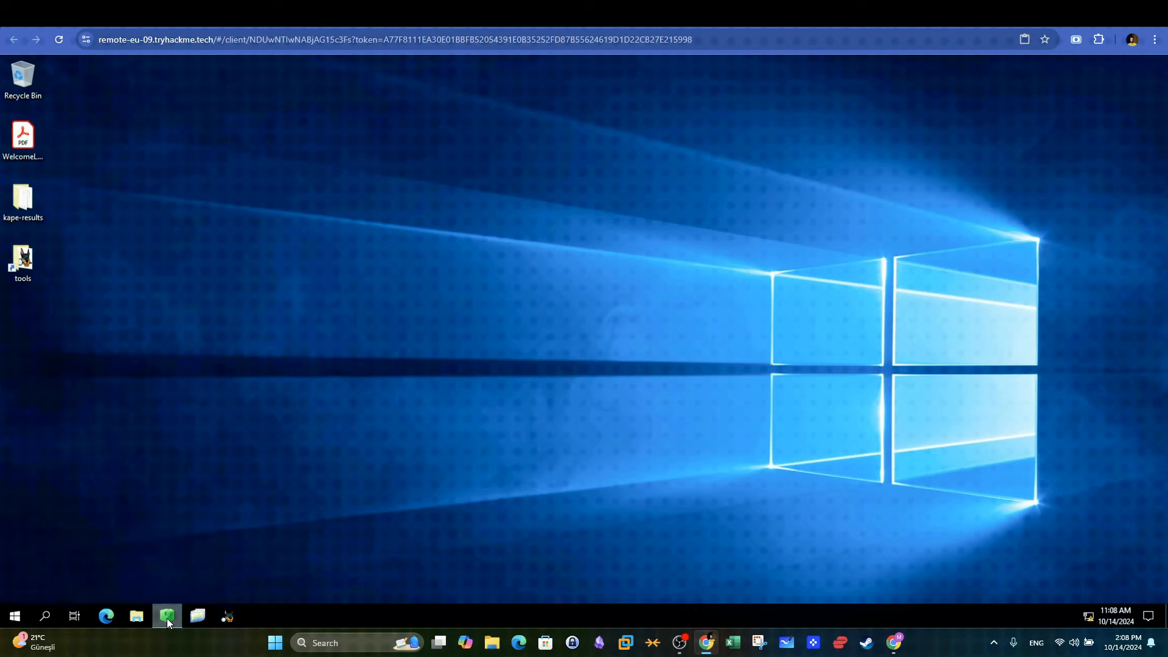
Step: Launch Registry Explorer and load NTUSER.DAT from kape-results, answering the dirty hive prompt
left_click(167, 616)
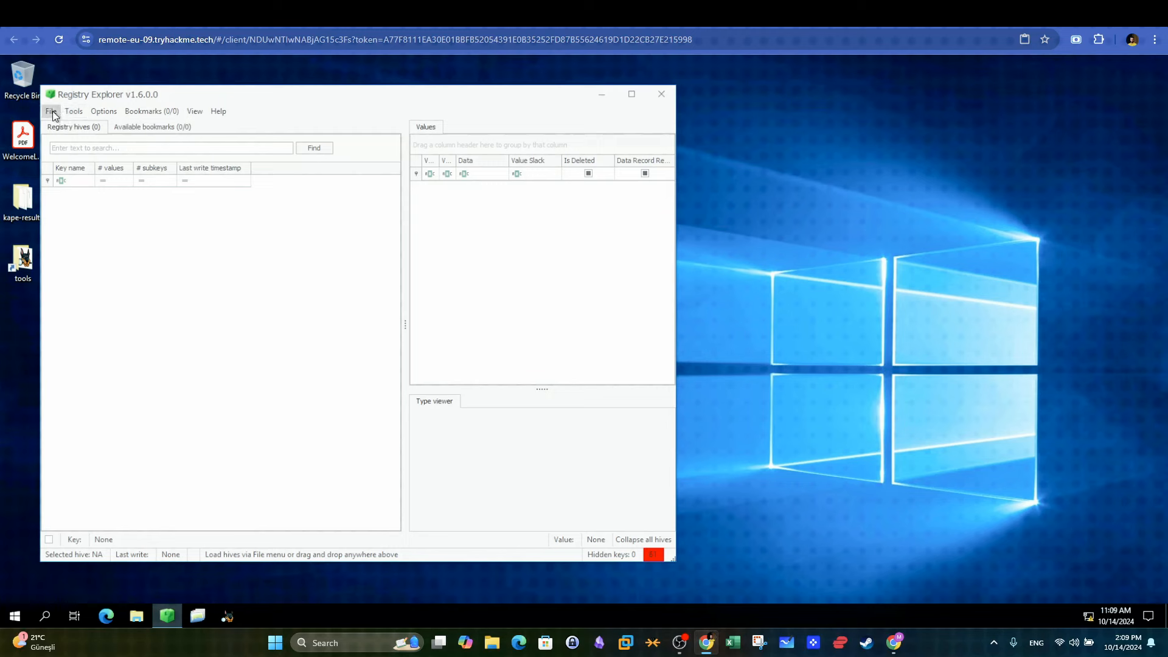
left_click(51, 111)
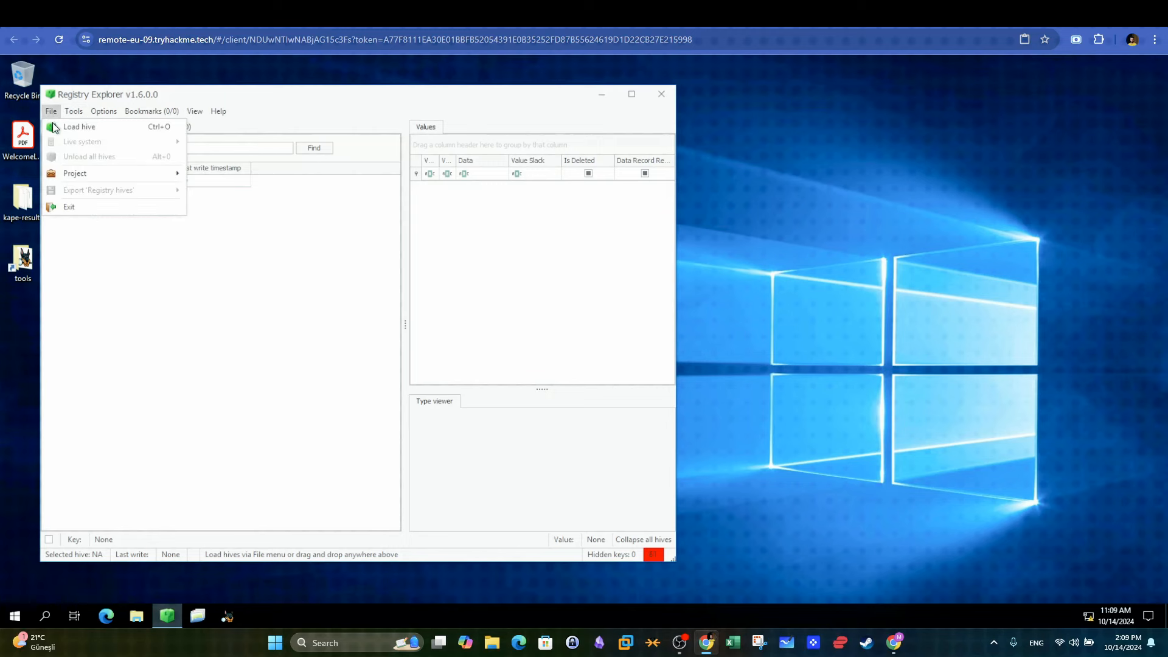
left_click(79, 126)
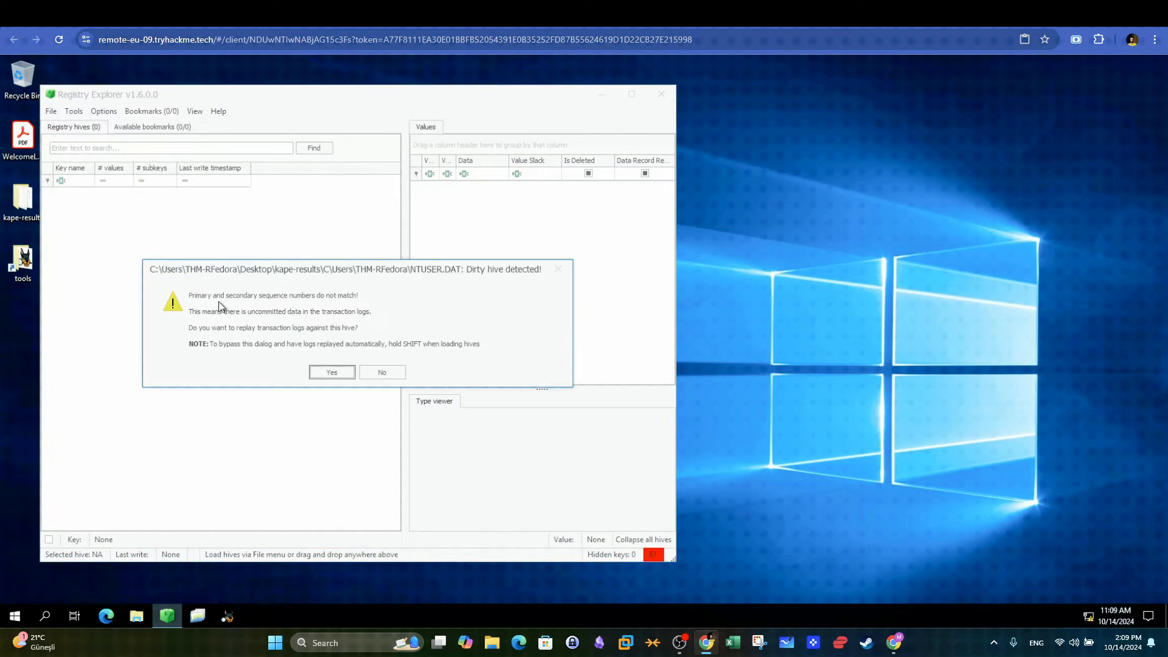
left_click(331, 372)
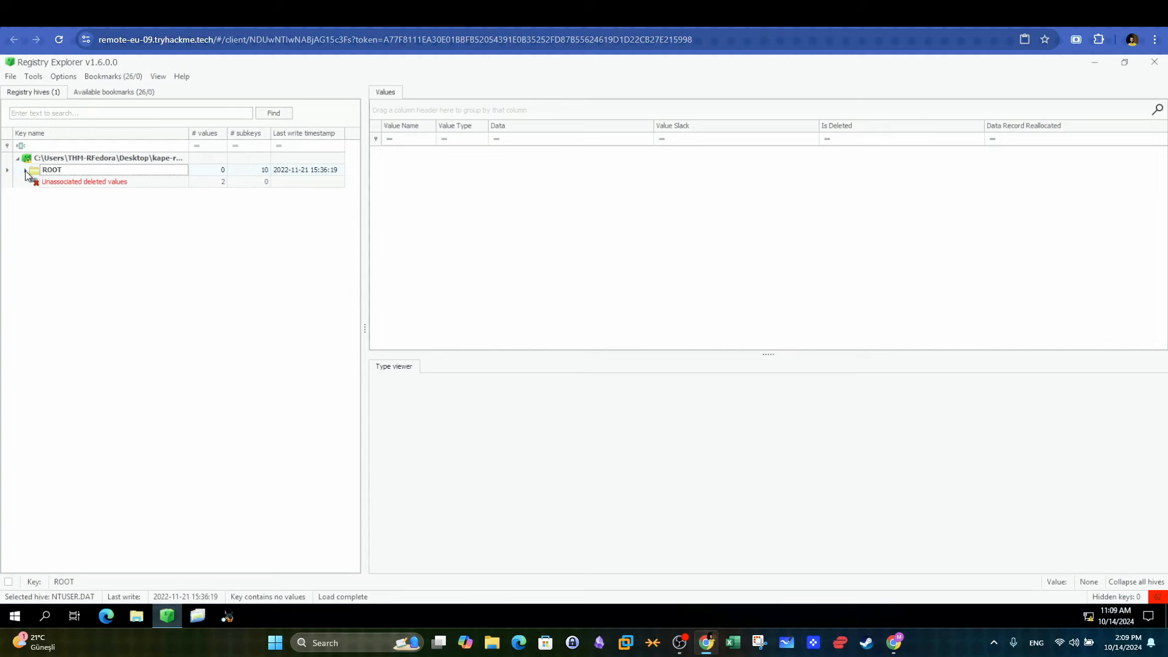
Step: Expand the Software key to WordWheelQuery and decode its search values, revealing .pdf
left_click(7, 169)
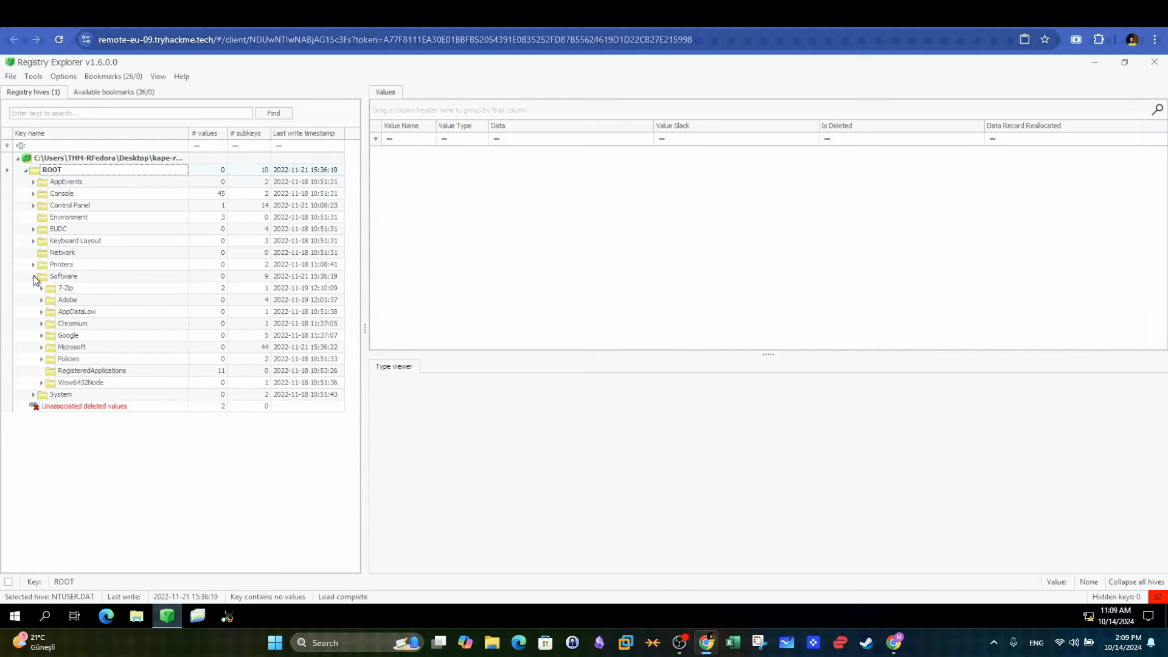
left_click(120, 548)
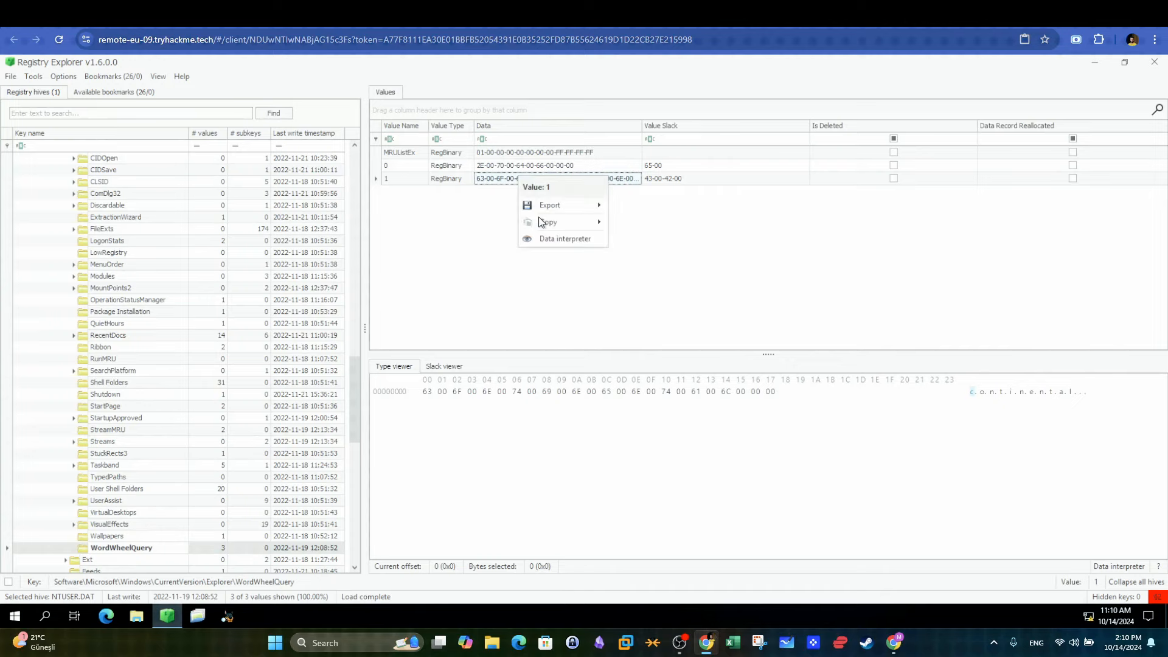
left_click(565, 238)
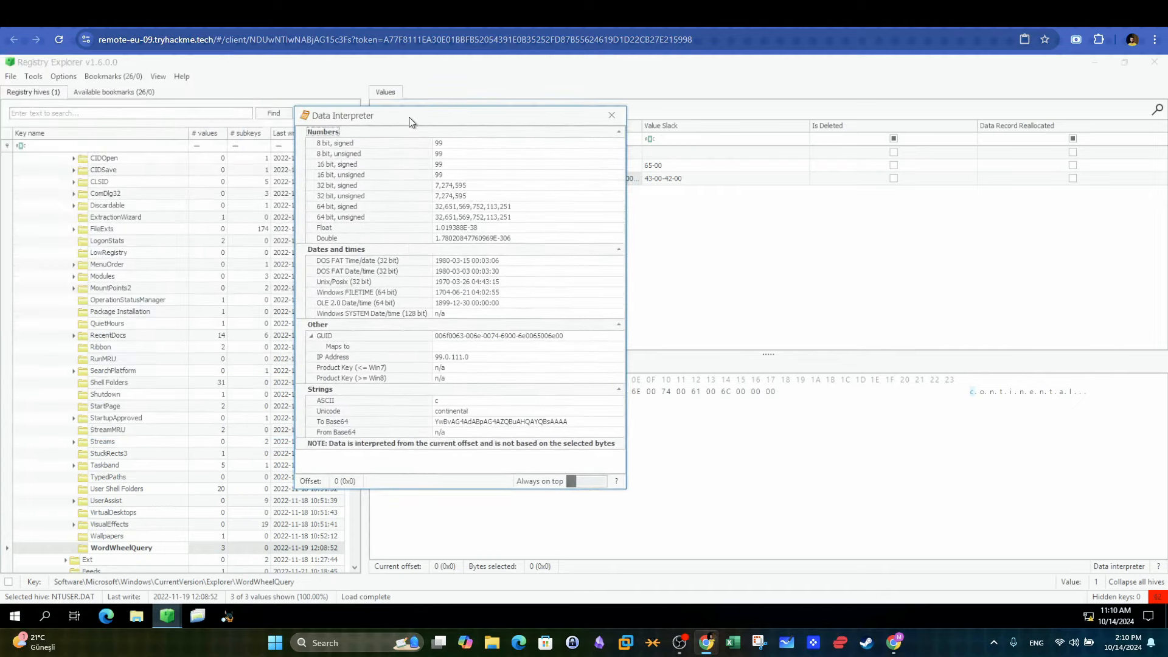
left_click_drag(409, 116, 429, 115)
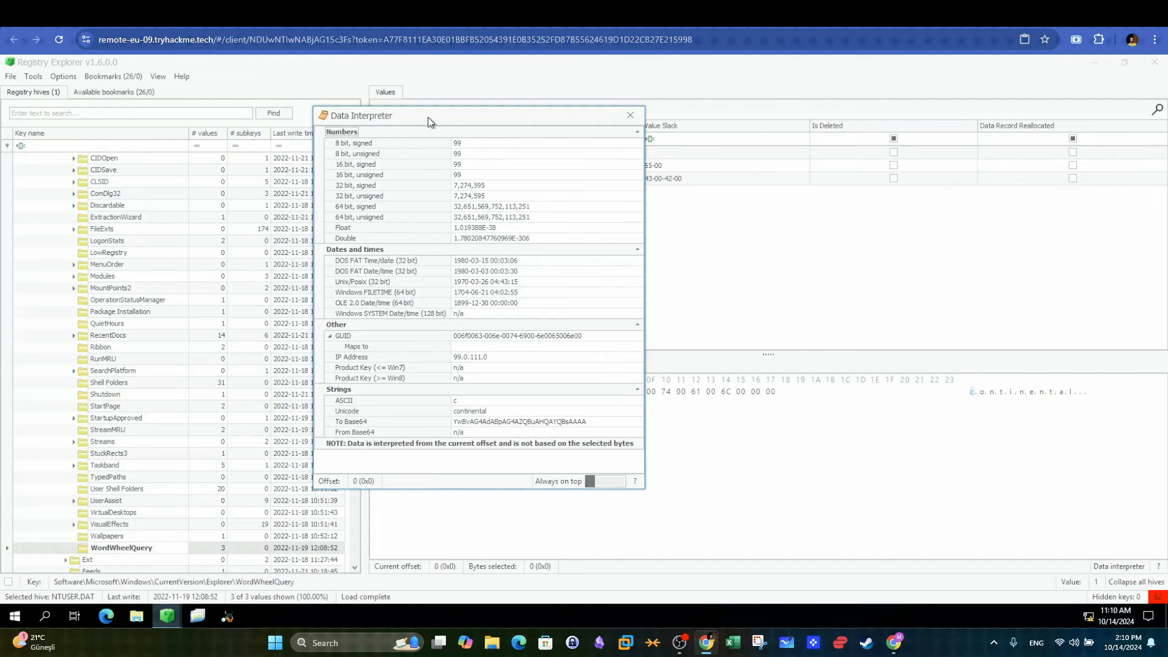
mouse_move(363, 244)
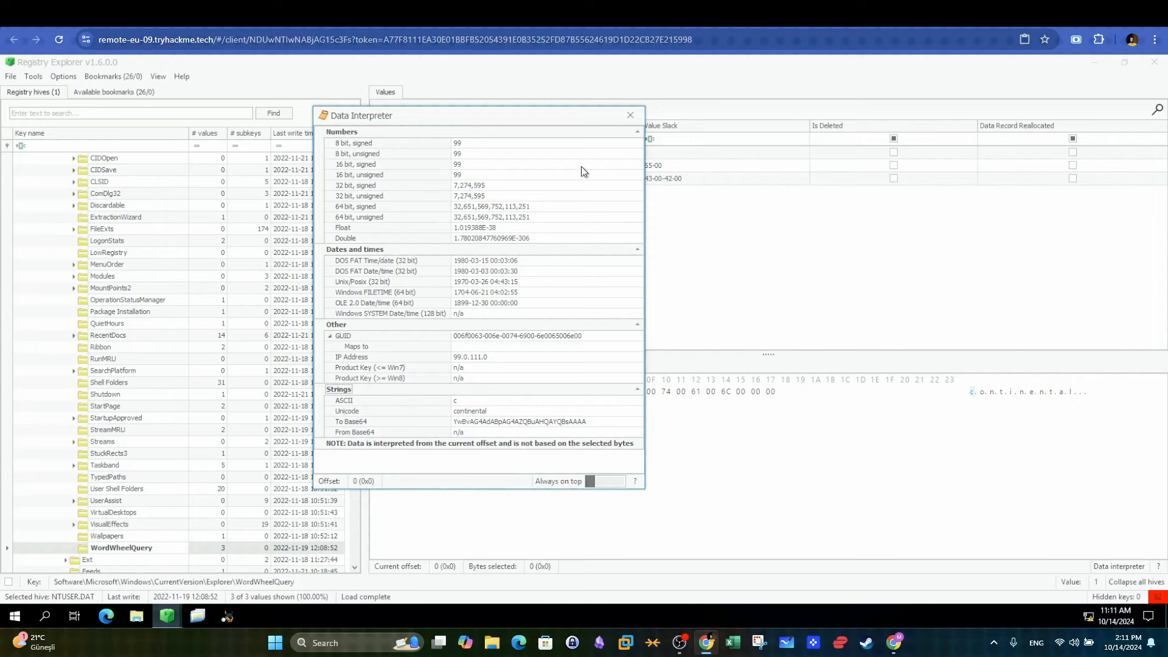
right_click(525, 165)
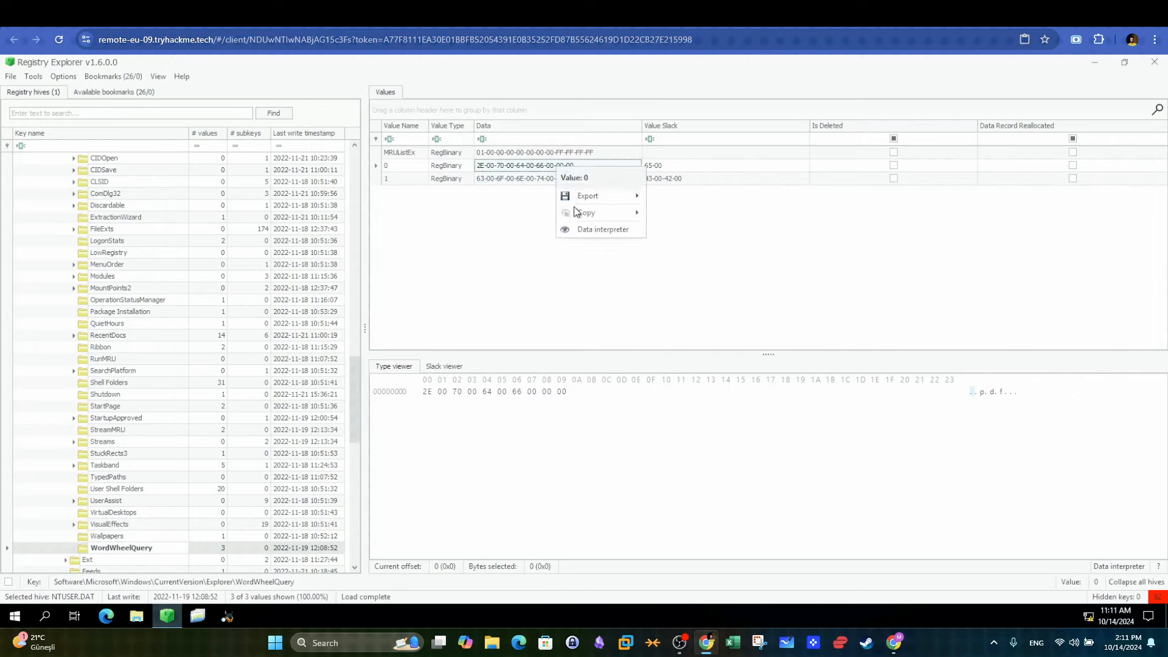
left_click(602, 228)
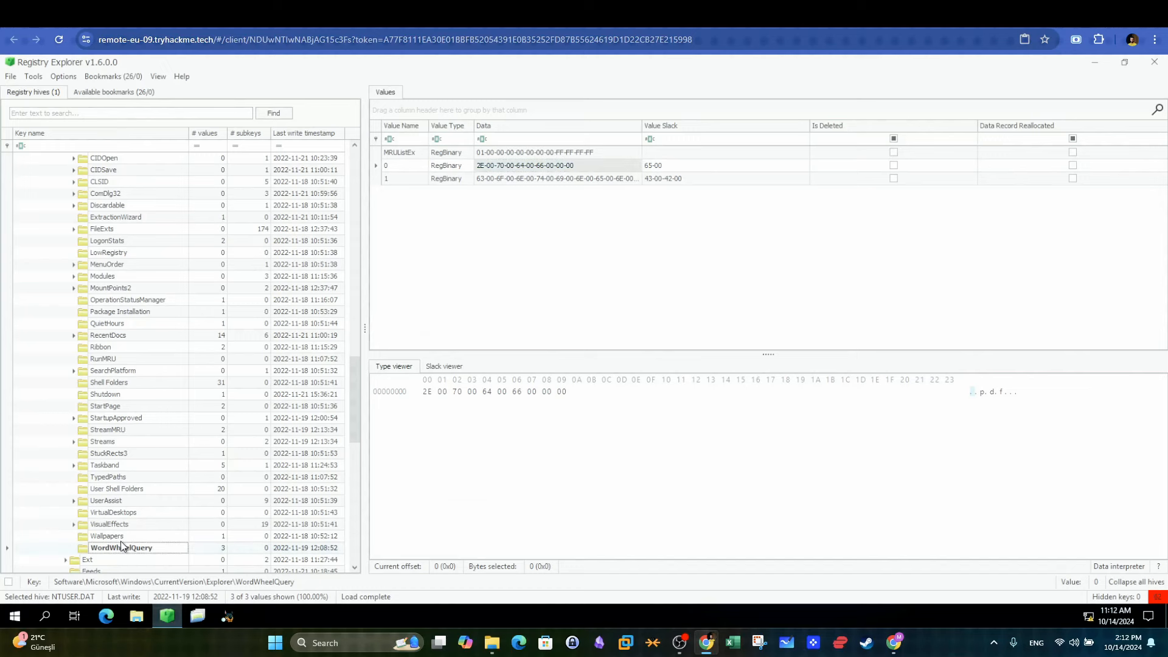
mouse_move(518, 182)
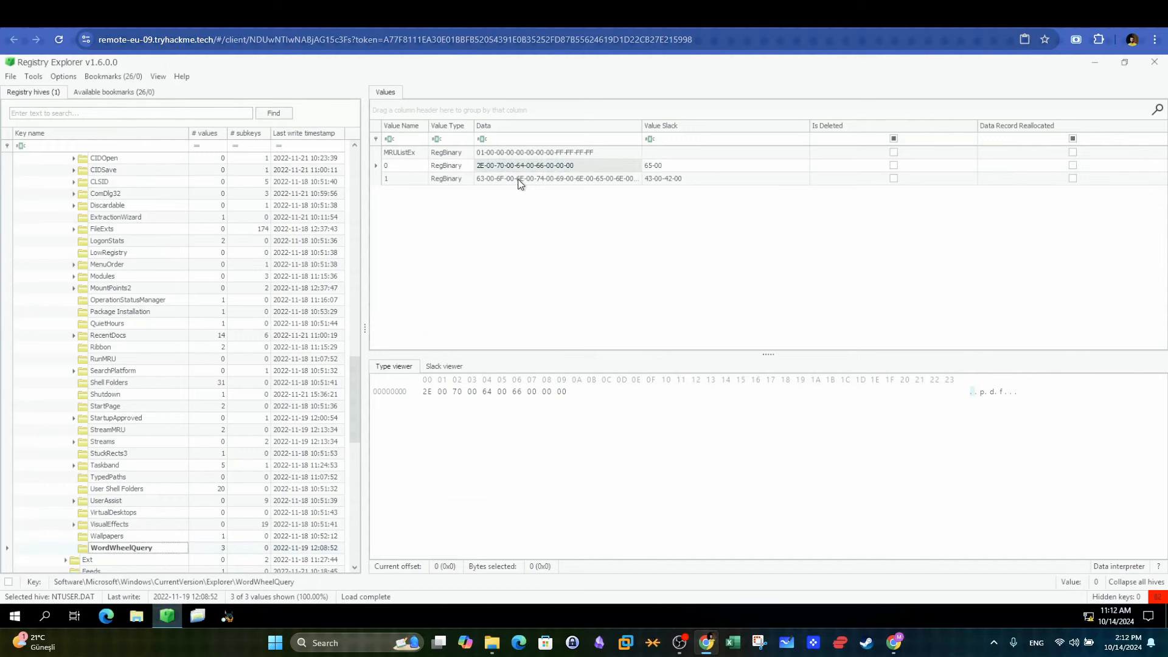
Step: Decode value 1 as continental and submit it as the top-secret keyword answer
right_click(557, 178)
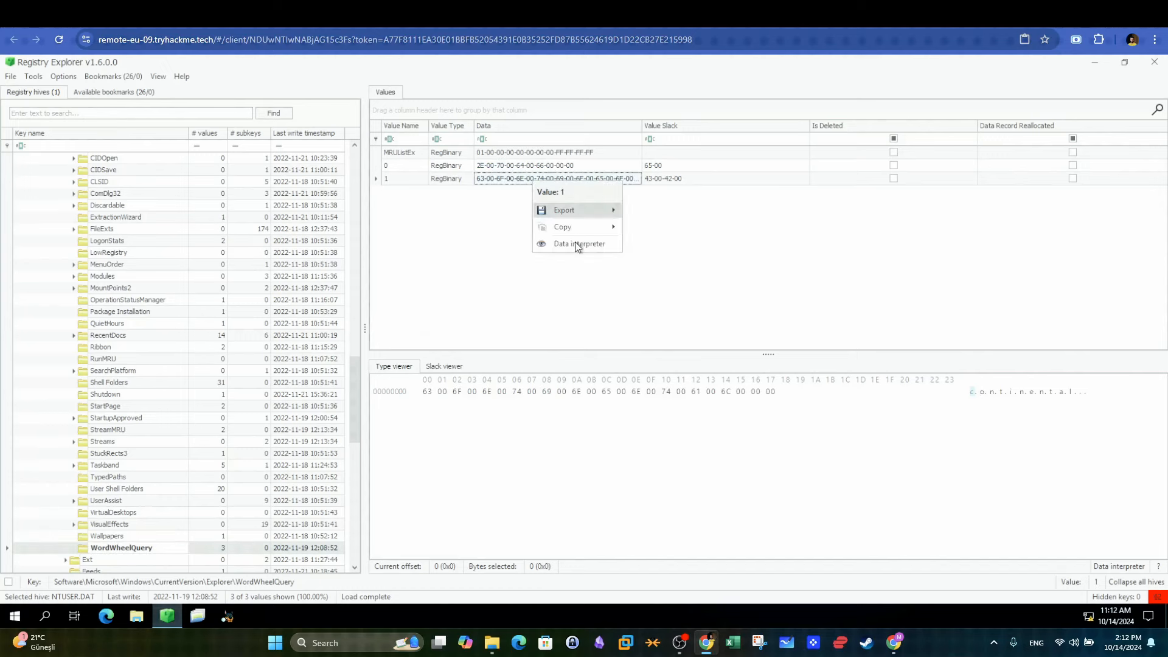
left_click(579, 243)
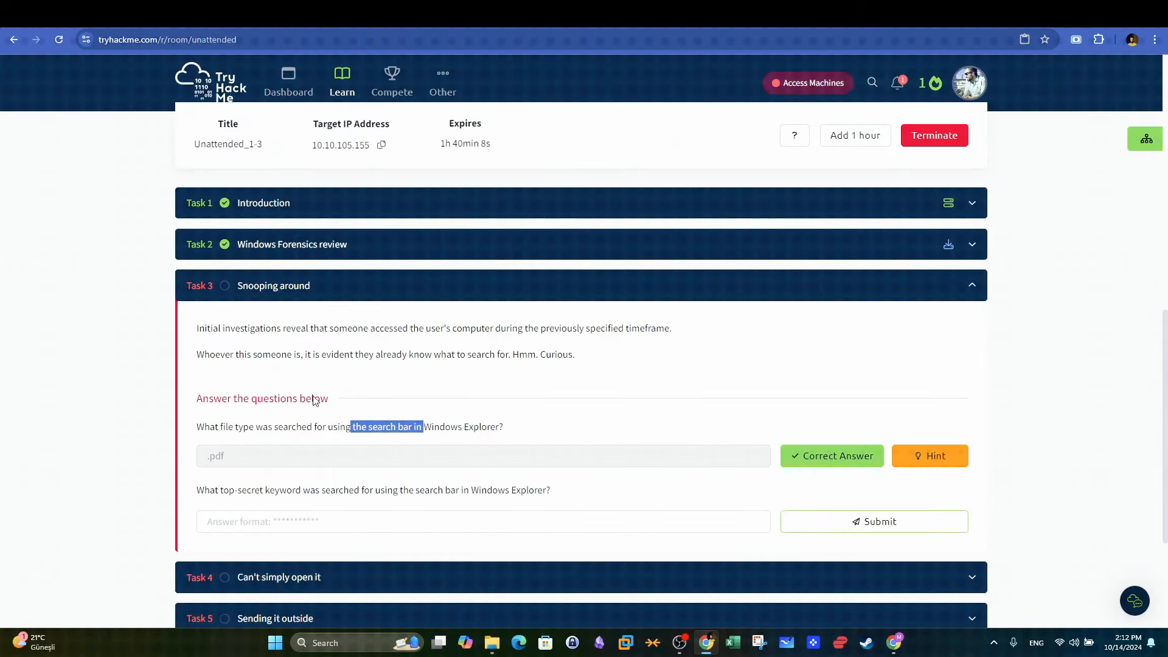
type("cont")
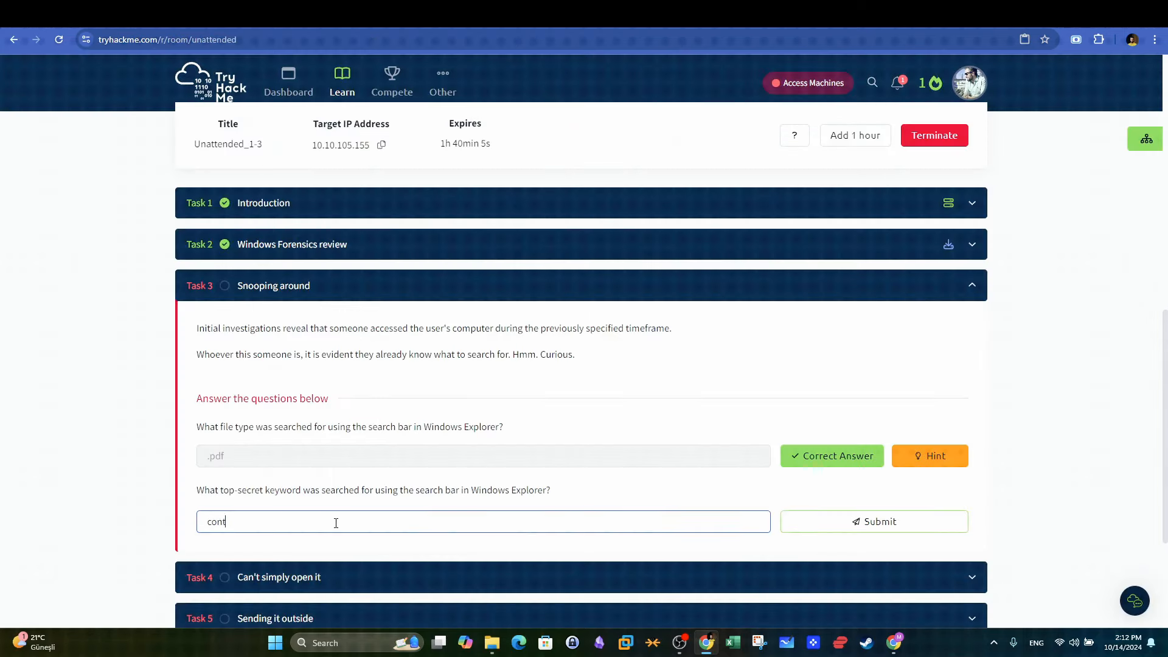
left_click(873, 521)
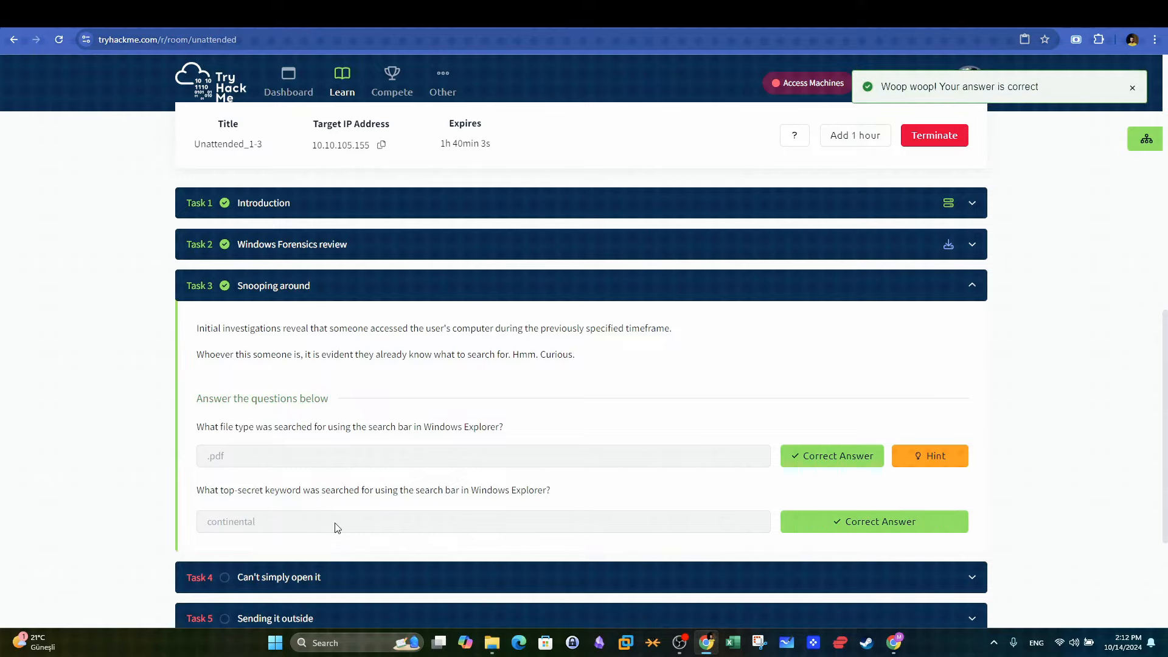
scroll("down", 3)
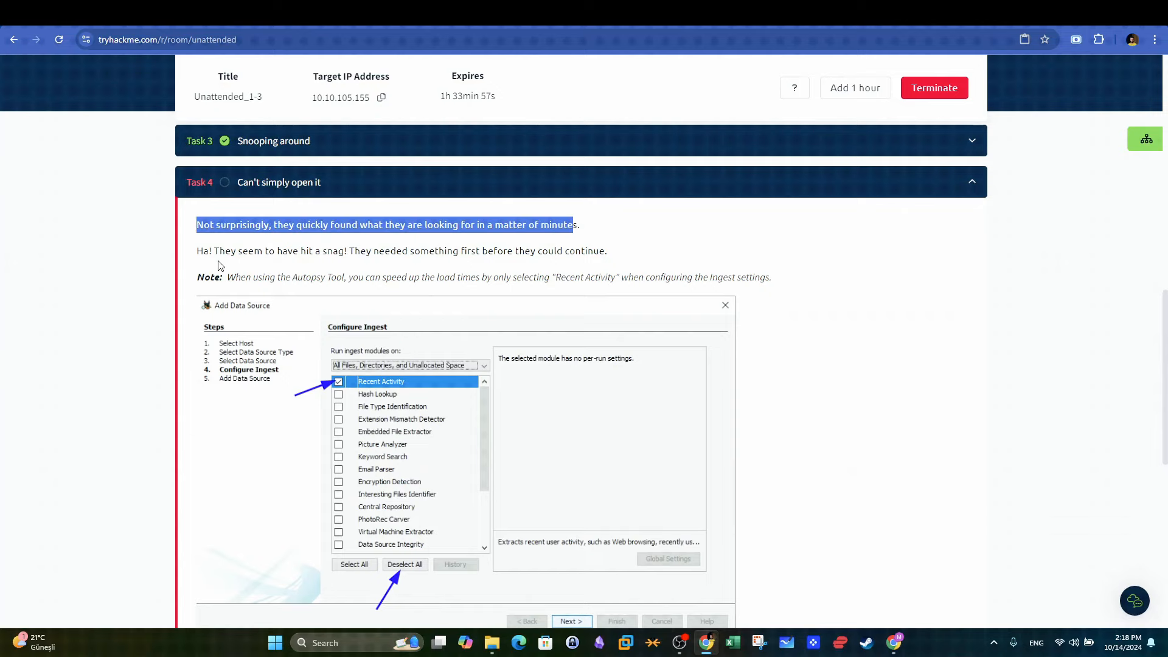
Step: Scroll to Task 4's note about selecting only Recent Activity for Autopsy ingest
scroll("down", 3)
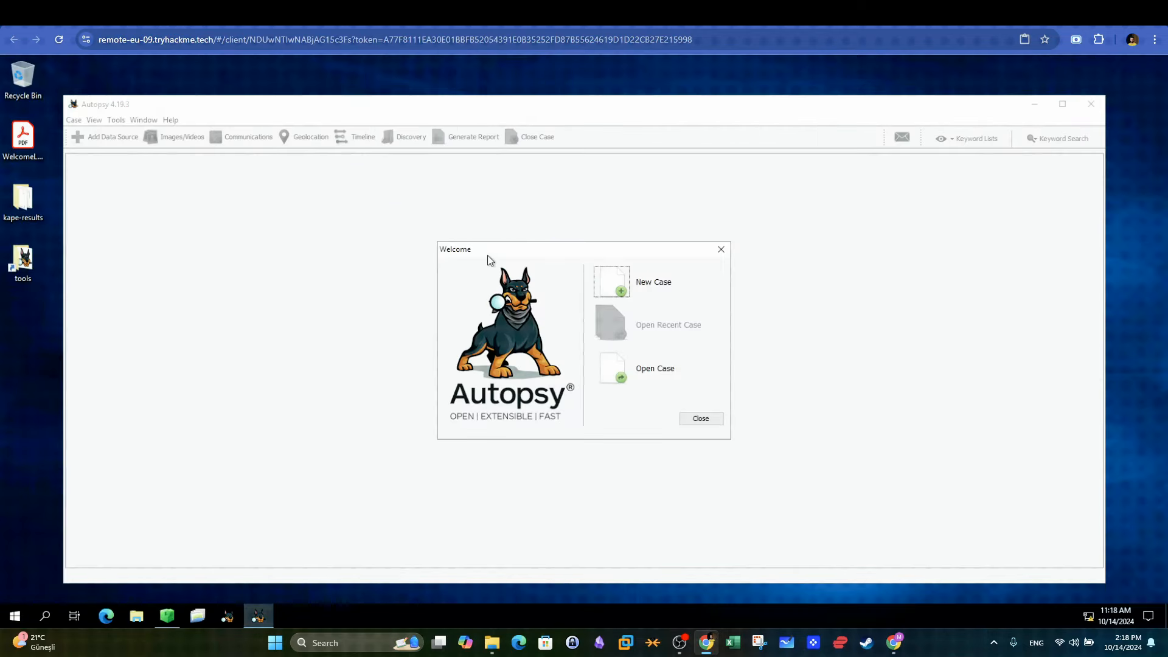
Step: Create the THM case and ingest kape-results\C as a Logical Files data source
left_click(652, 282)
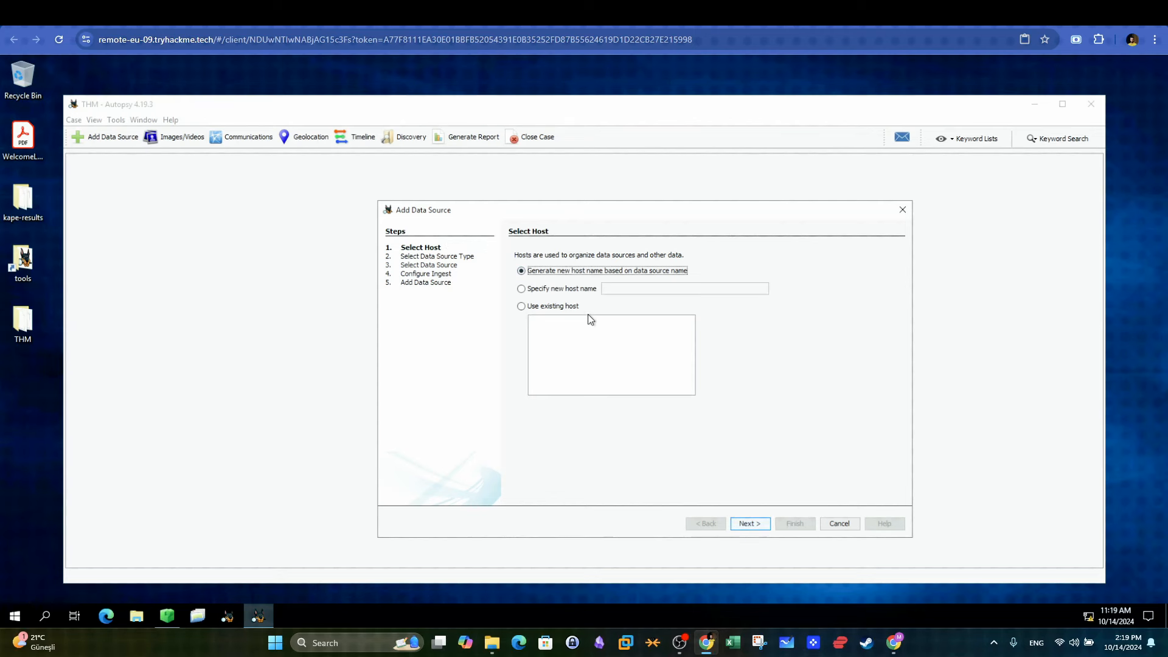
left_click(747, 523)
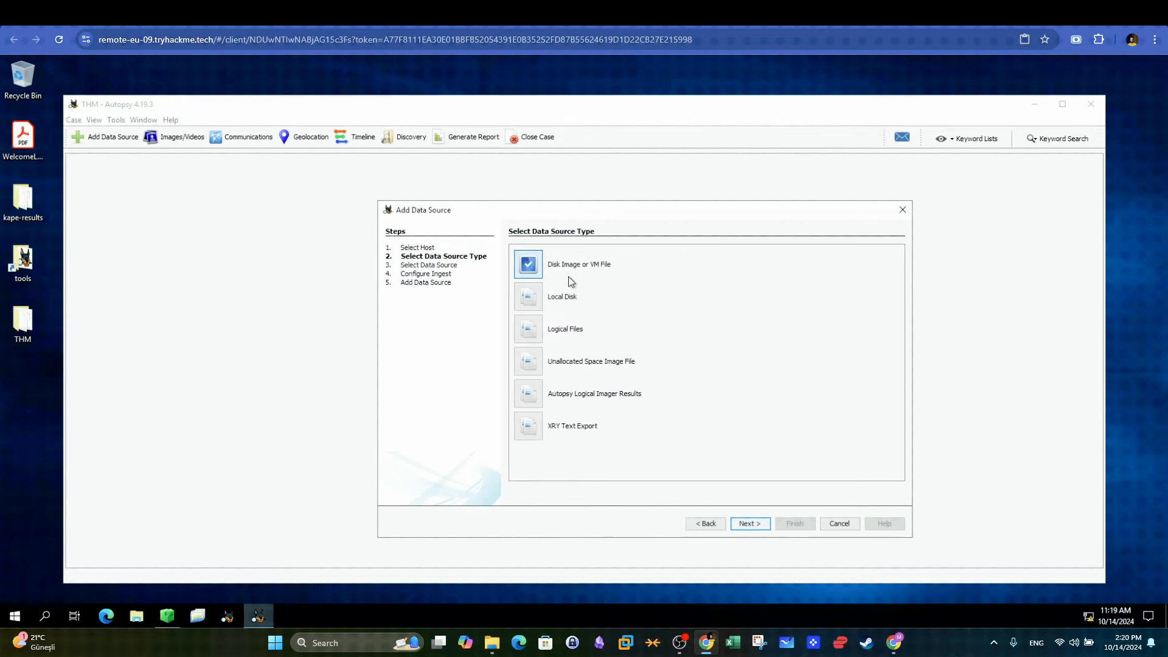
left_click(527, 328)
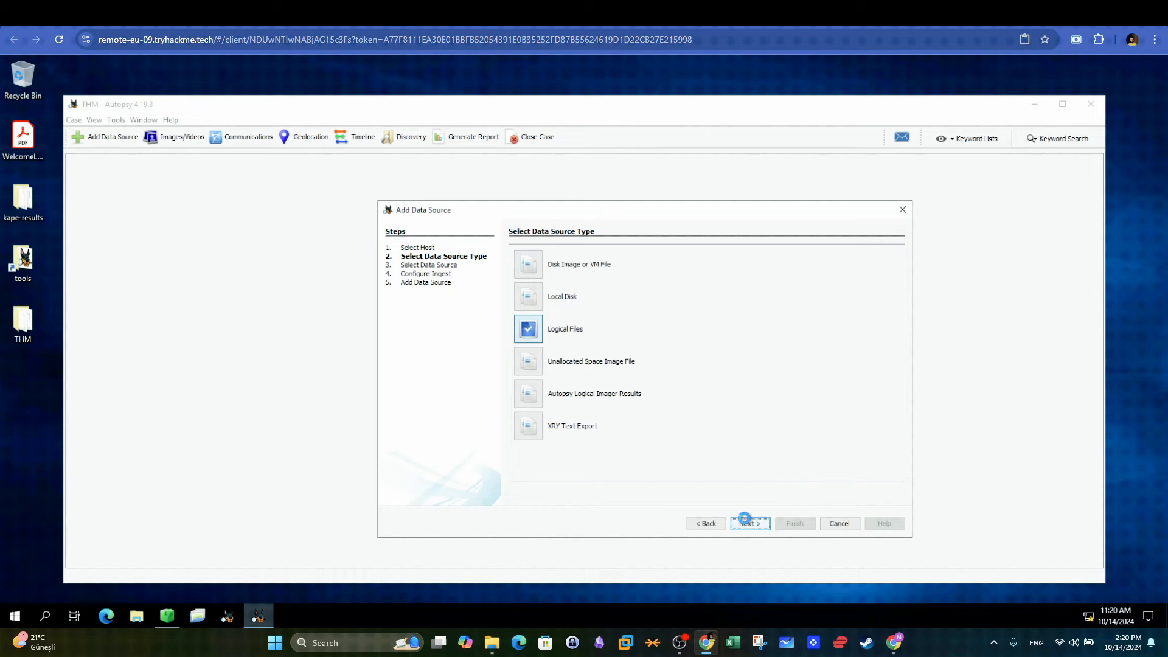
left_click(748, 523)
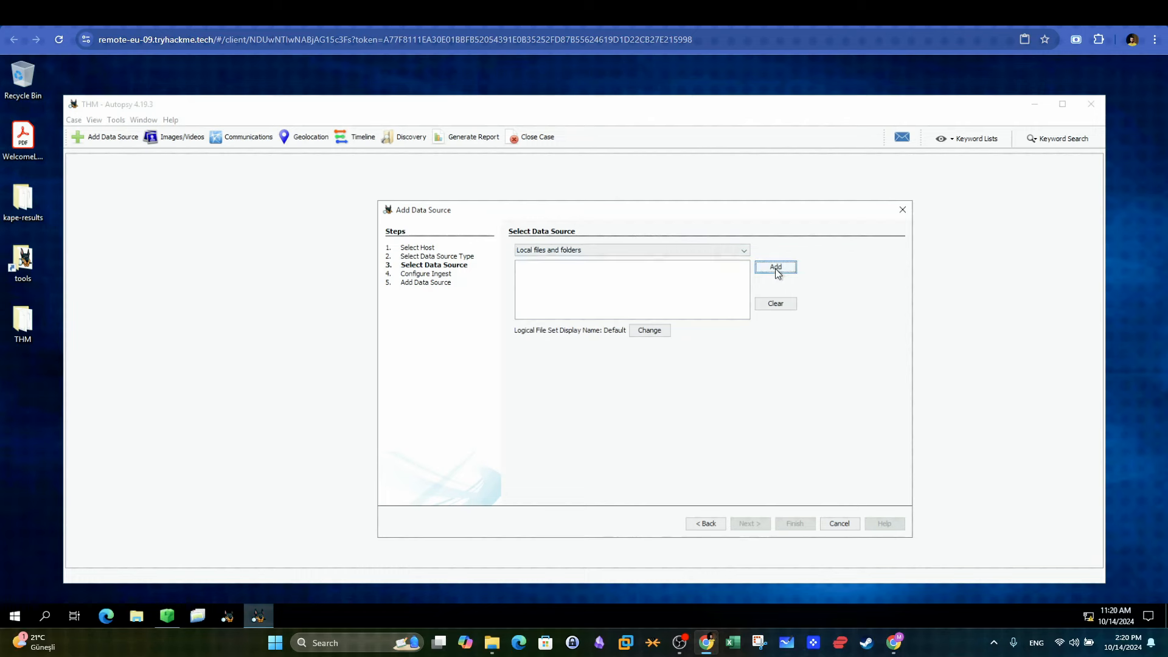
left_click(774, 267)
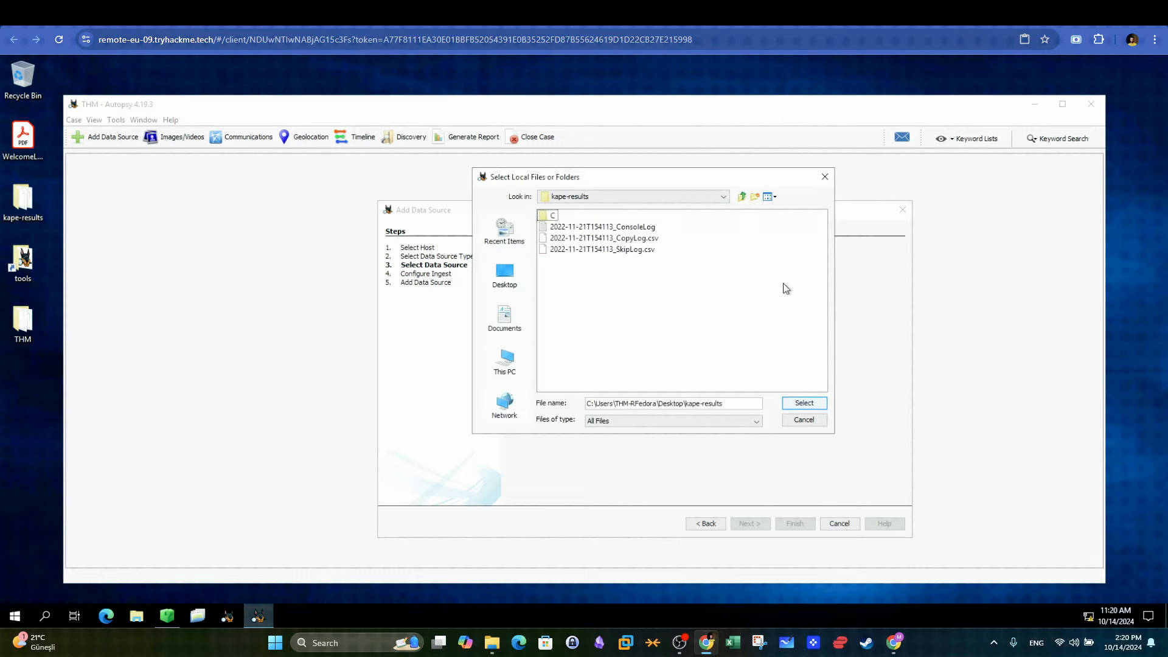
left_click(551, 215)
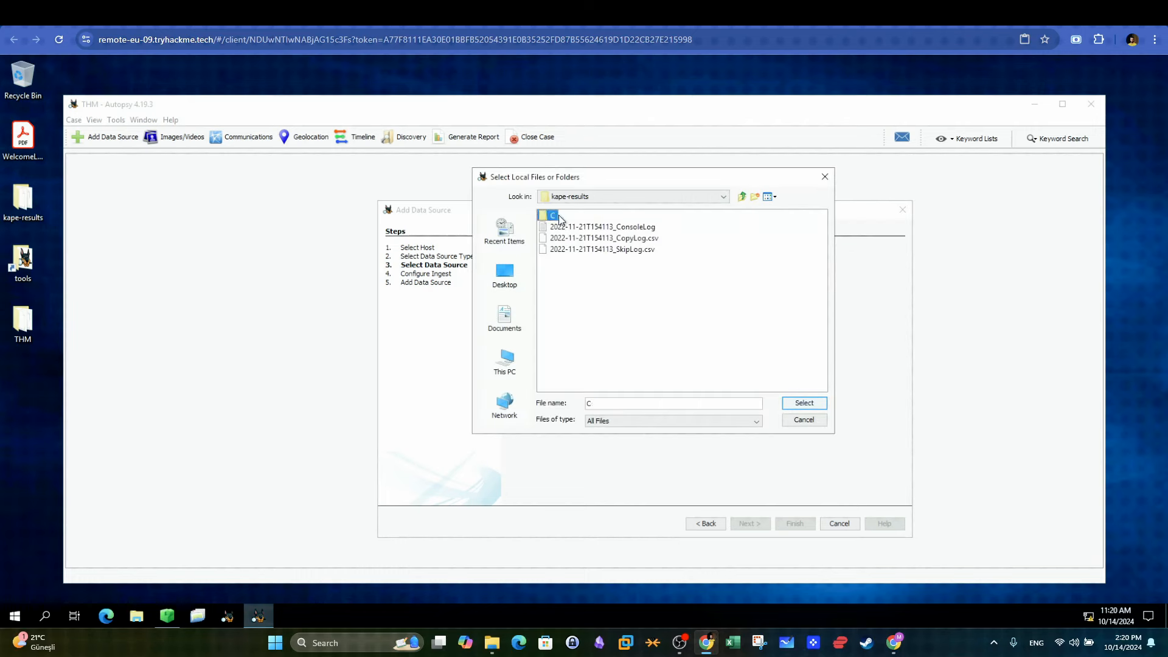
left_click(803, 403)
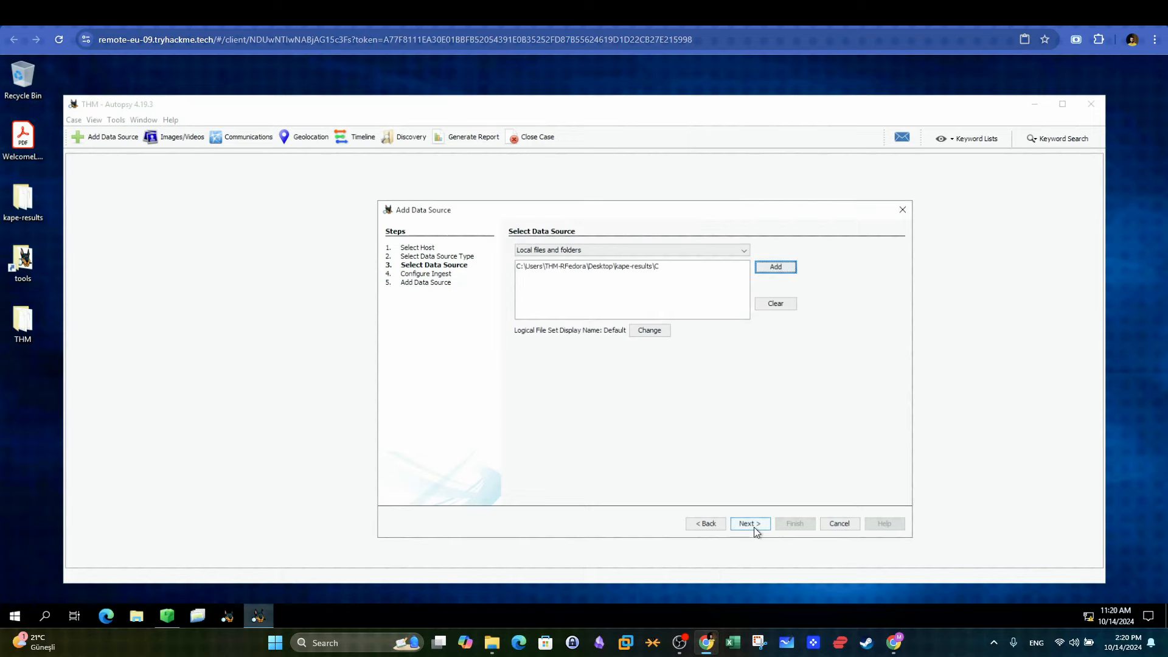
left_click(750, 524)
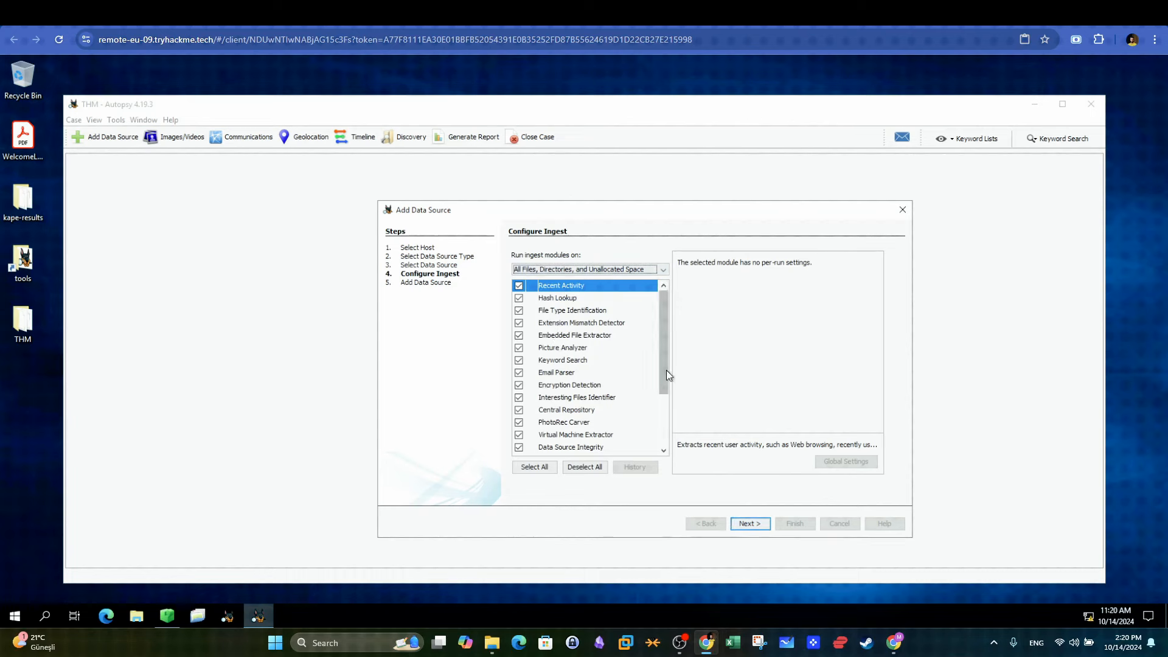
left_click(585, 467)
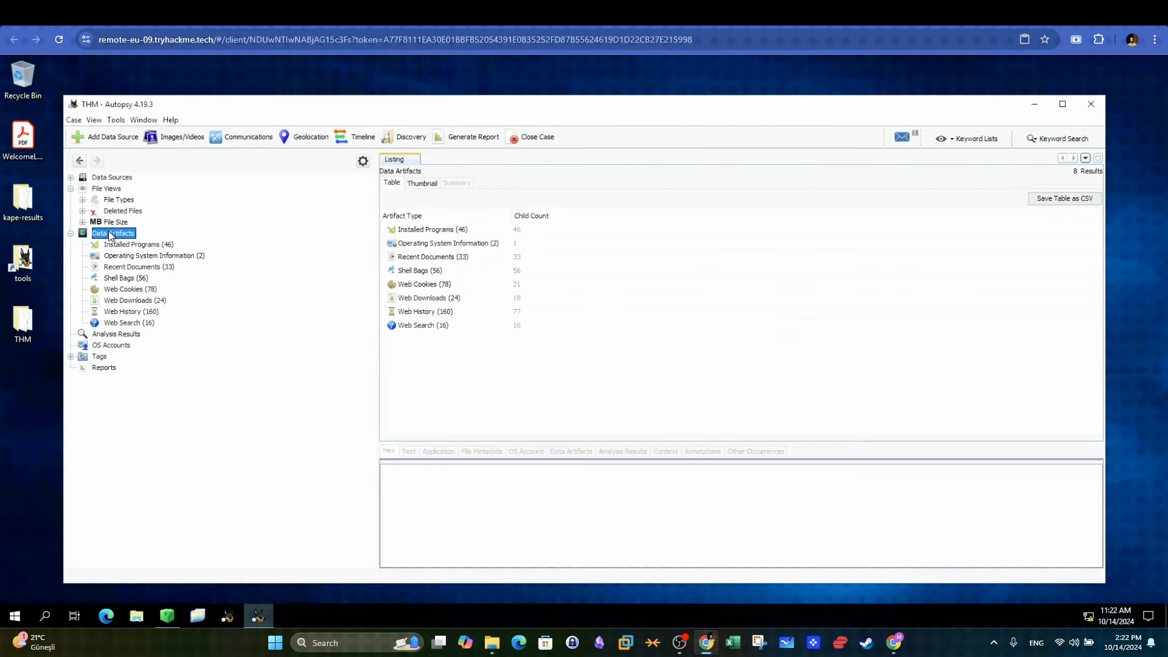
Step: List Web Downloads and inspect the Welcome Letter, continental.7z and GoogleDriveSetup.exe entries
left_click(136, 300)
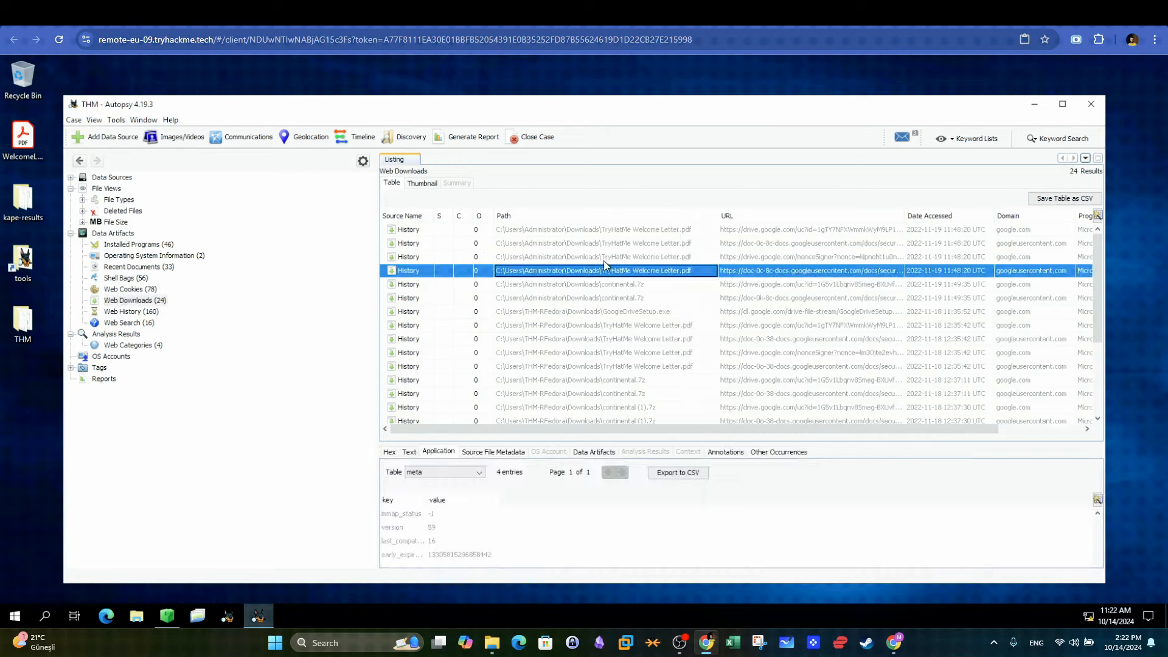
left_click(596, 256)
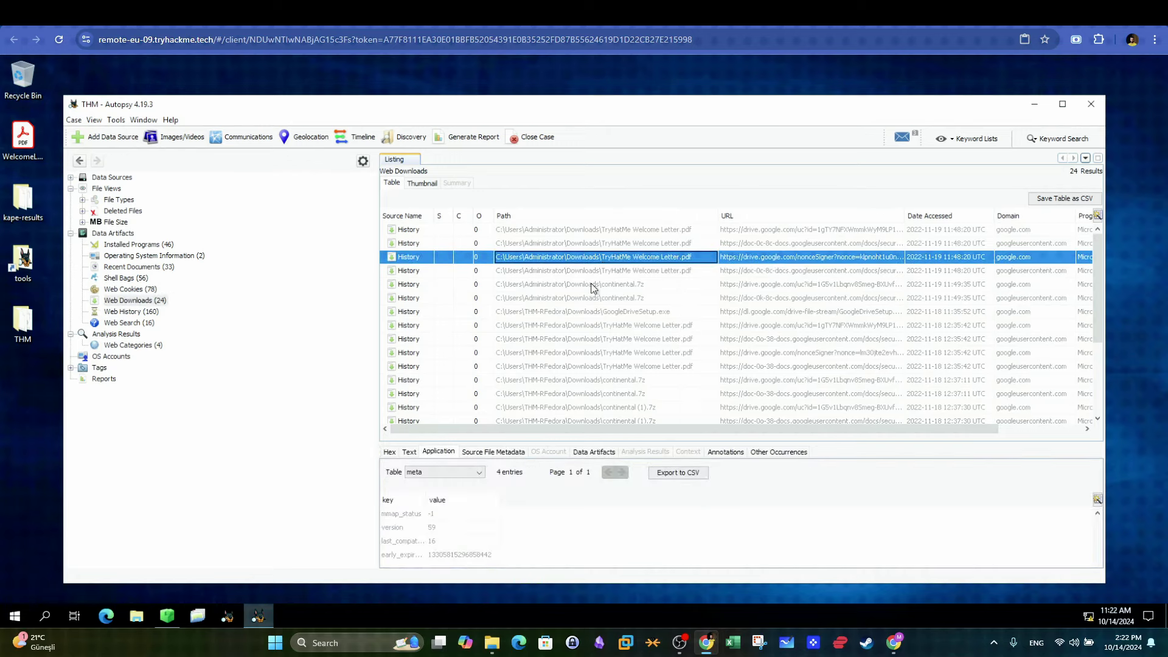
mouse_move(588, 289)
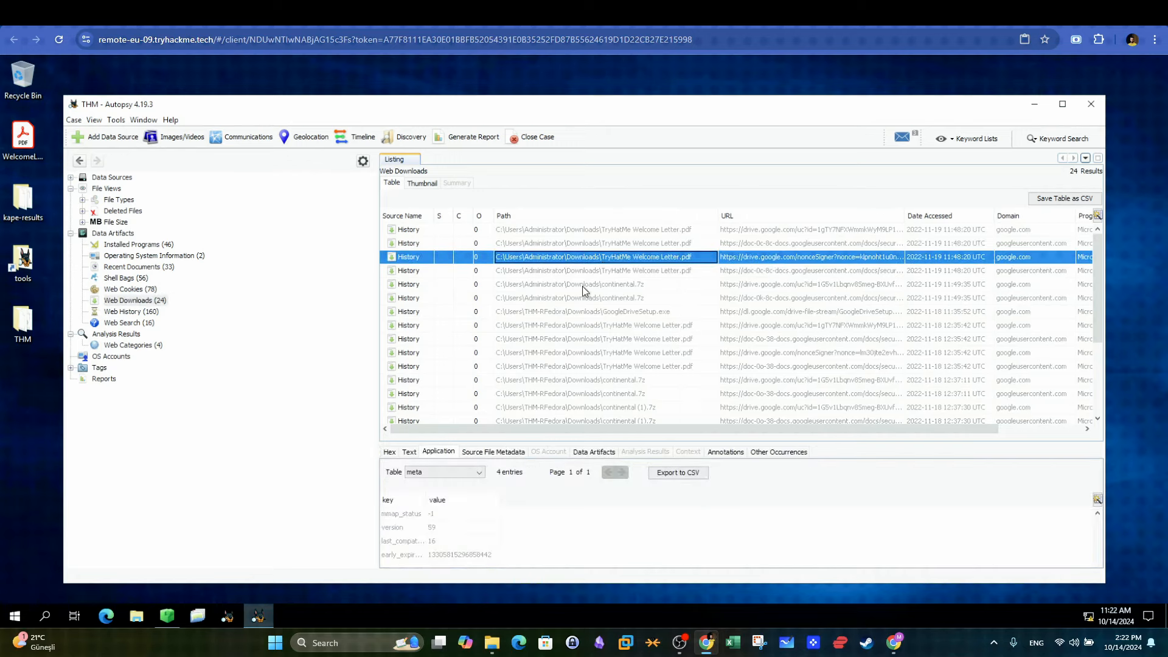
left_click(570, 284)
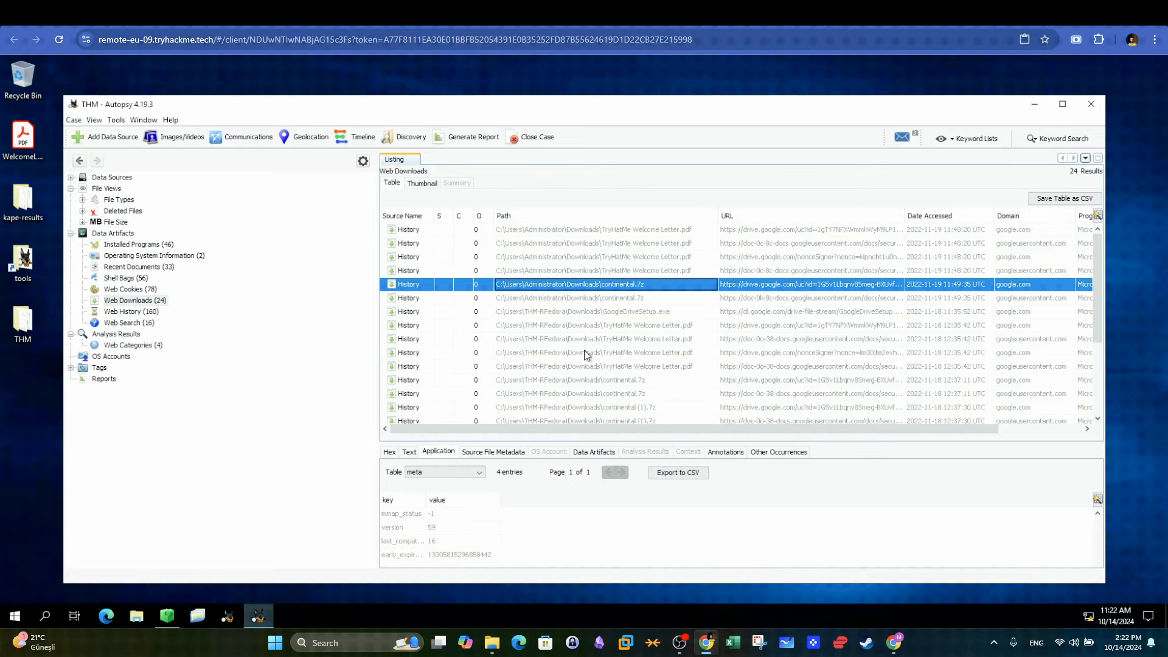
left_click(588, 311)
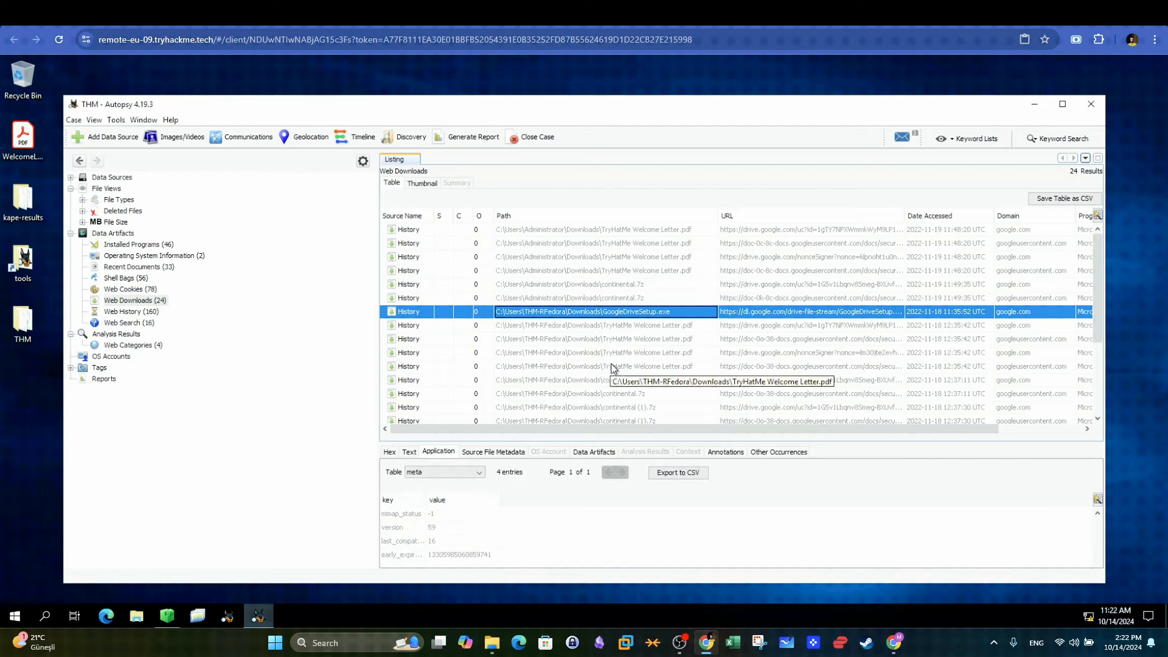
left_click(592, 325)
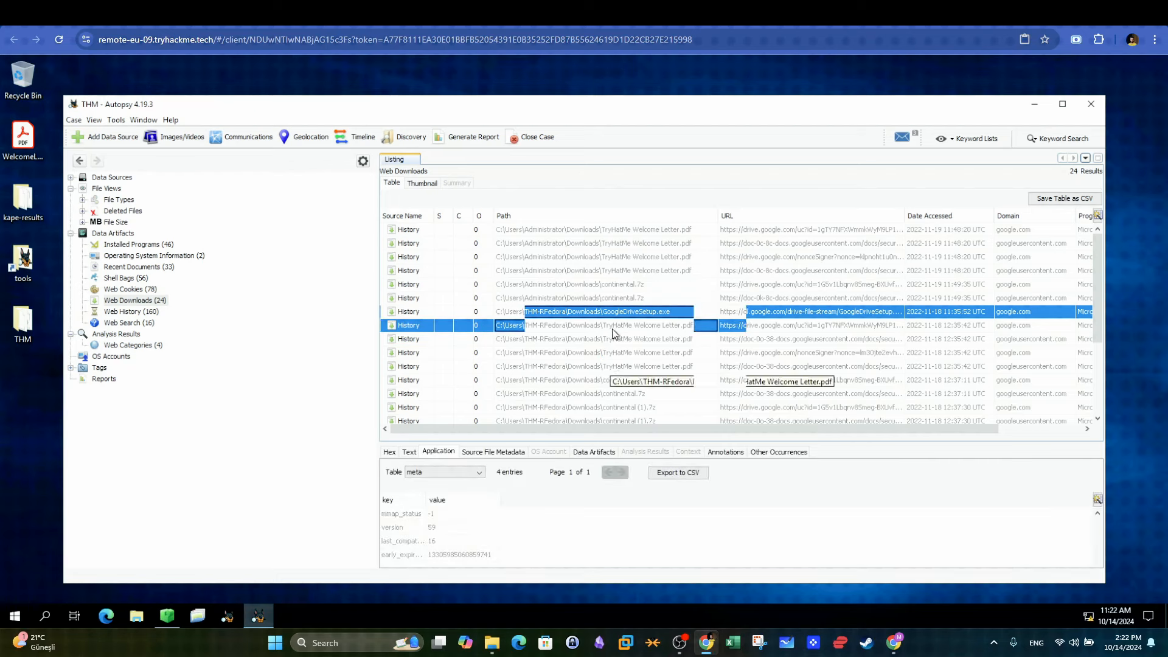
left_click(597, 325)
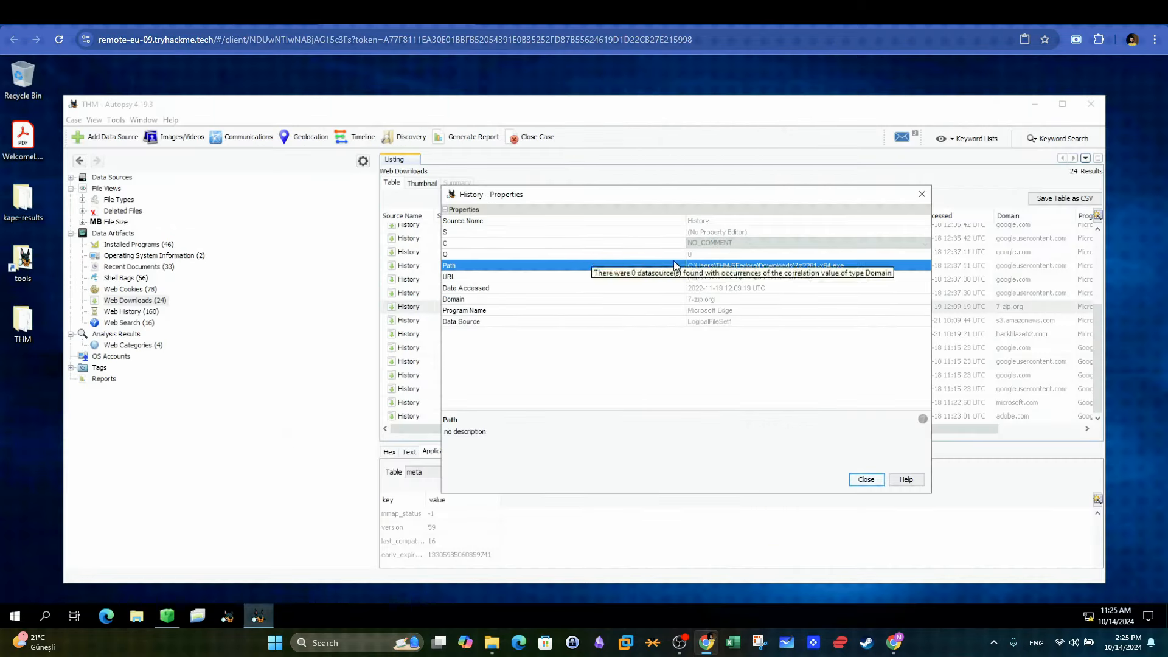
mouse_move(486, 292)
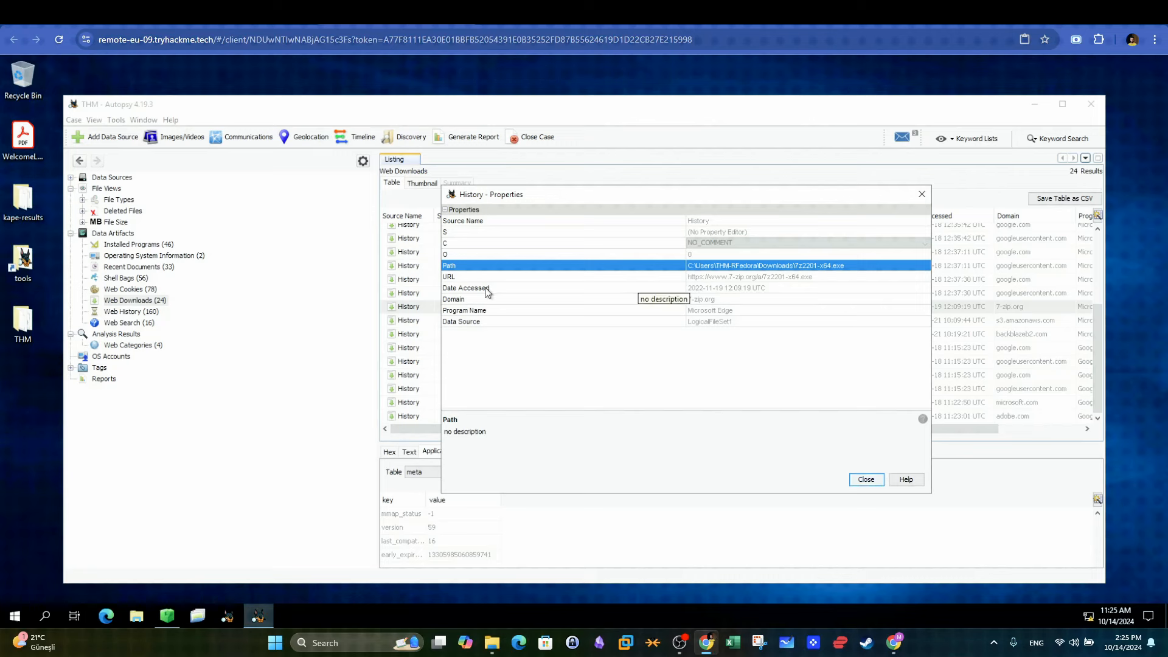
left_click(466, 288)
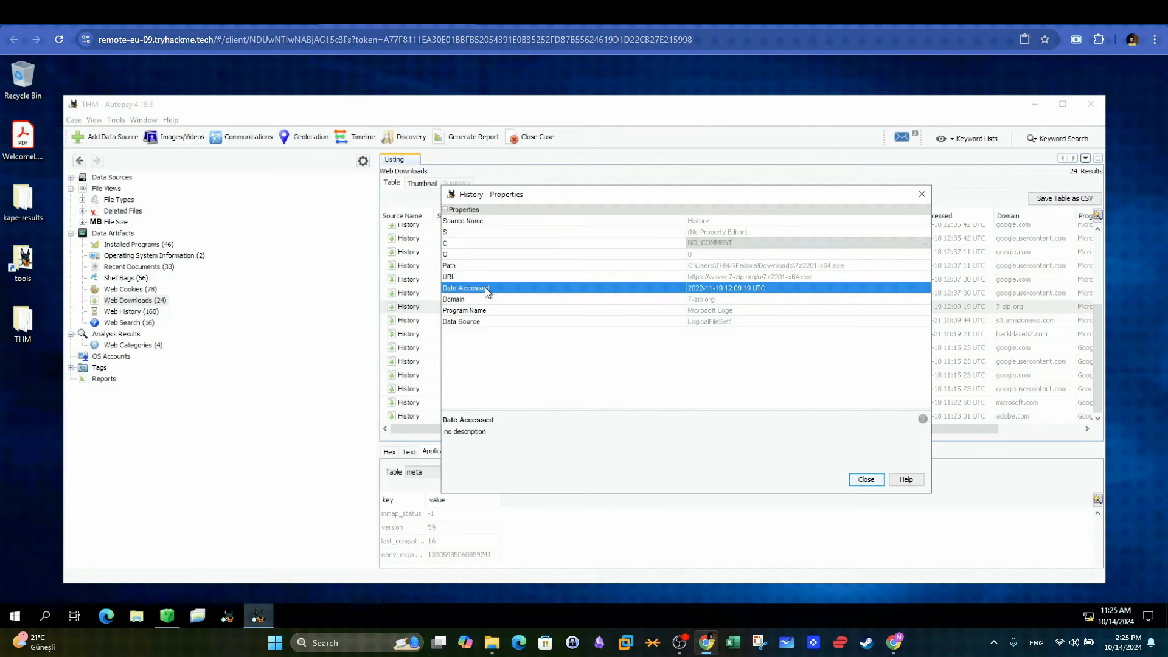
mouse_move(747, 288)
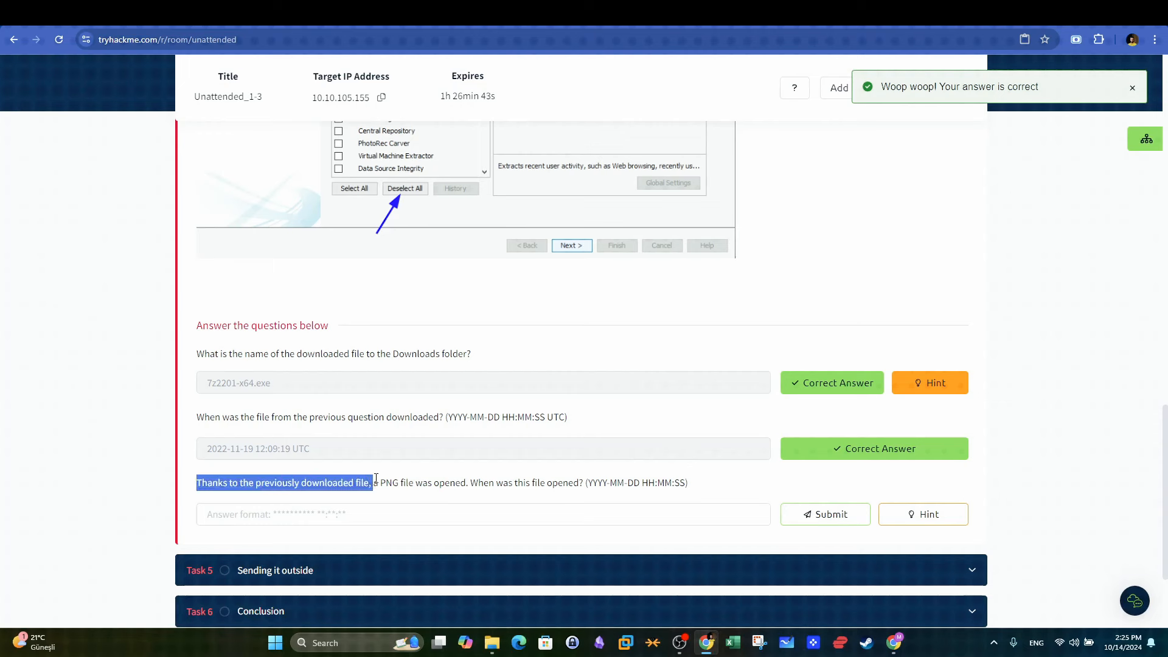
left_click(379, 483)
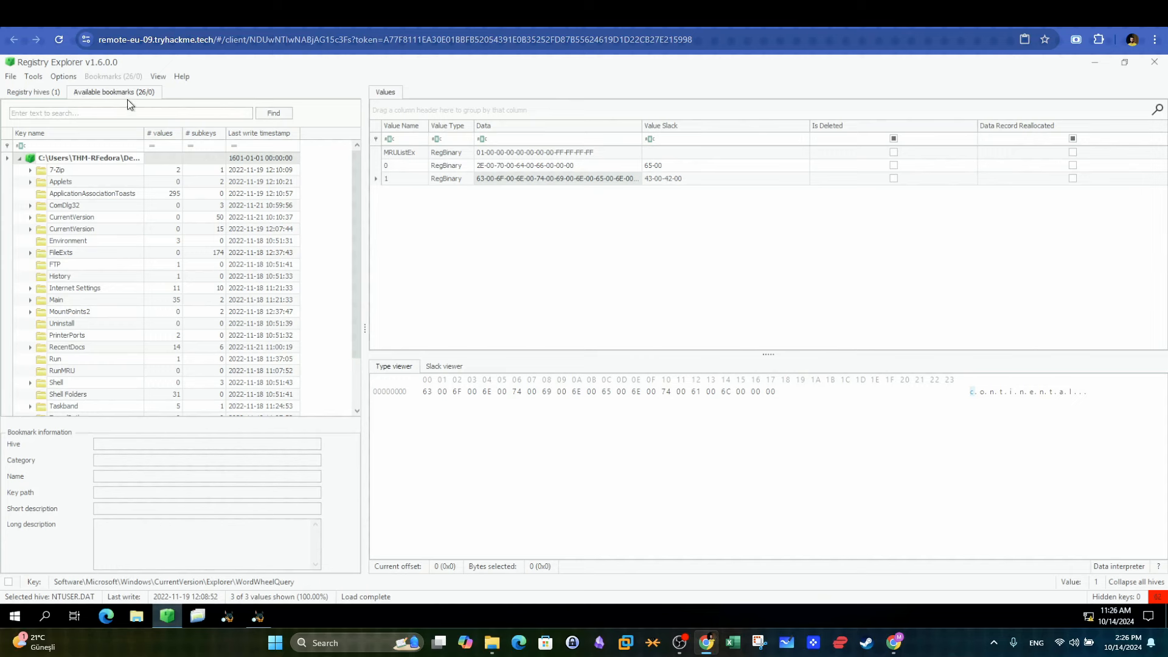
mouse_move(38, 359)
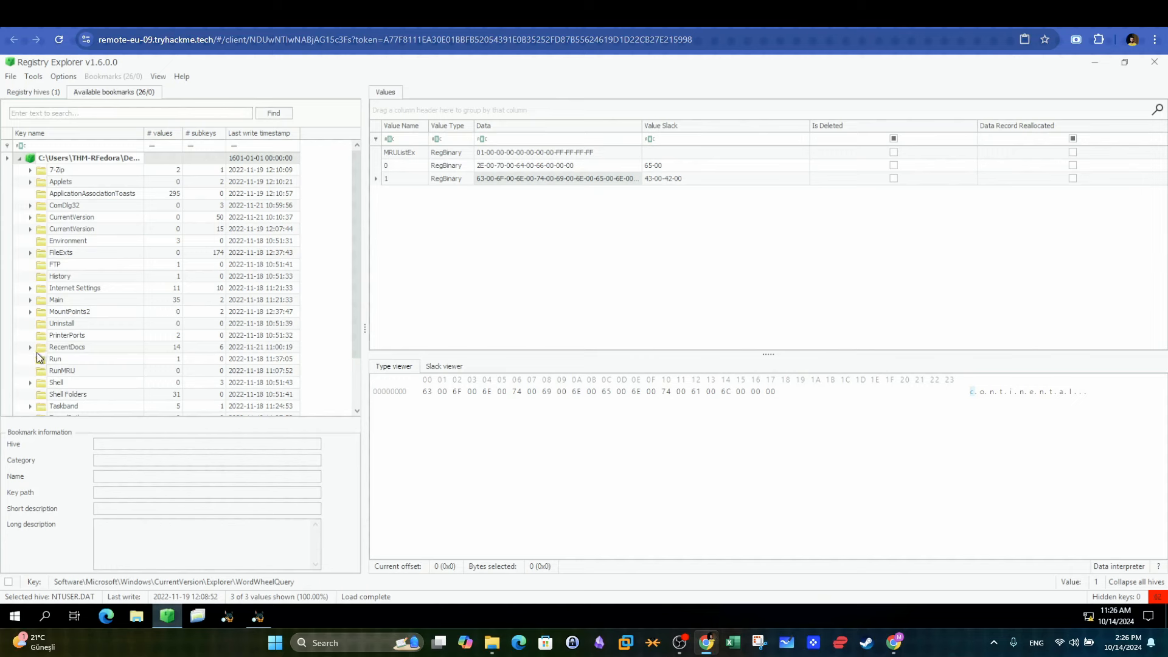
Step: Expand RecentDocs and view the .png subkey showing continental.png
left_click(30, 346)
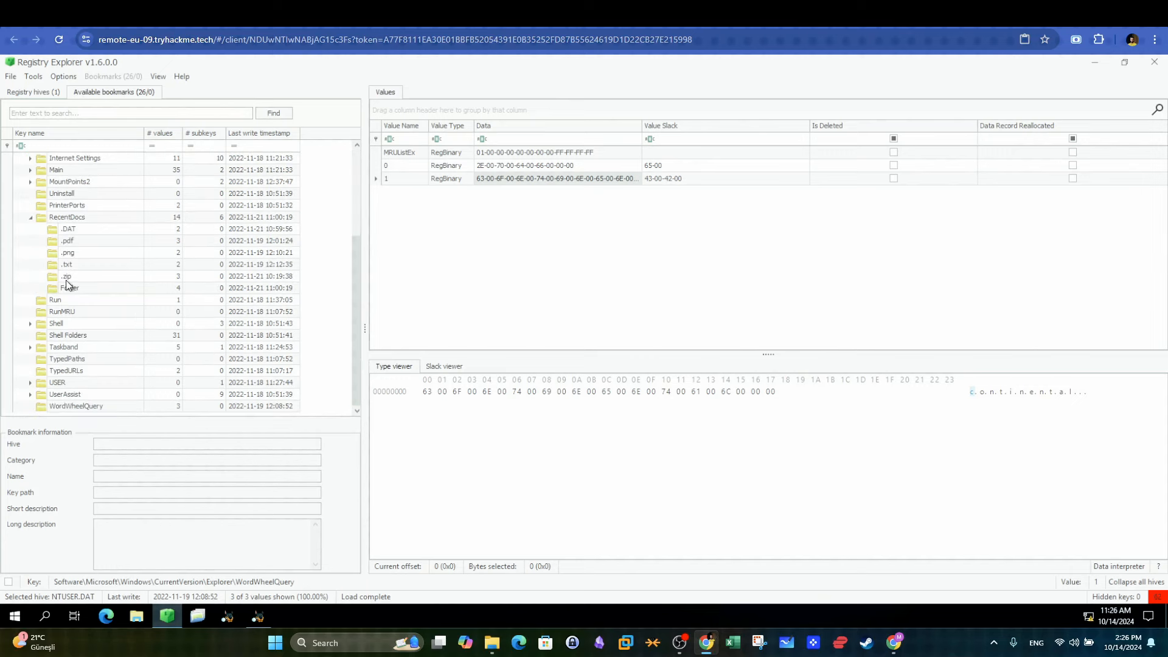
left_click(68, 252)
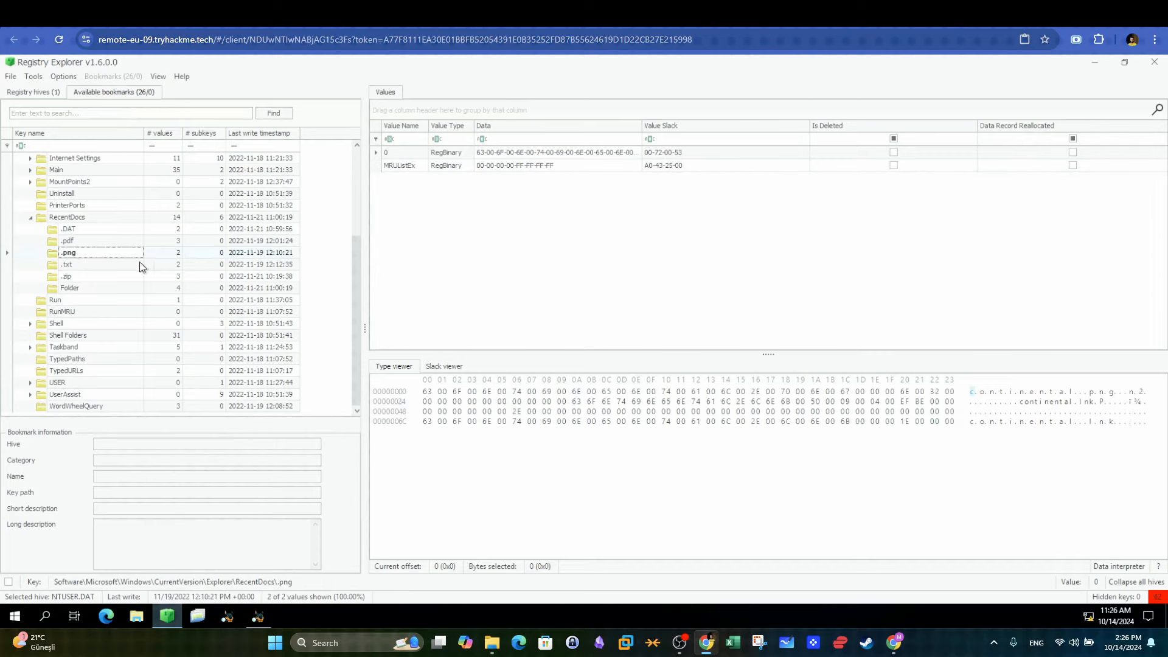
mouse_move(122, 257)
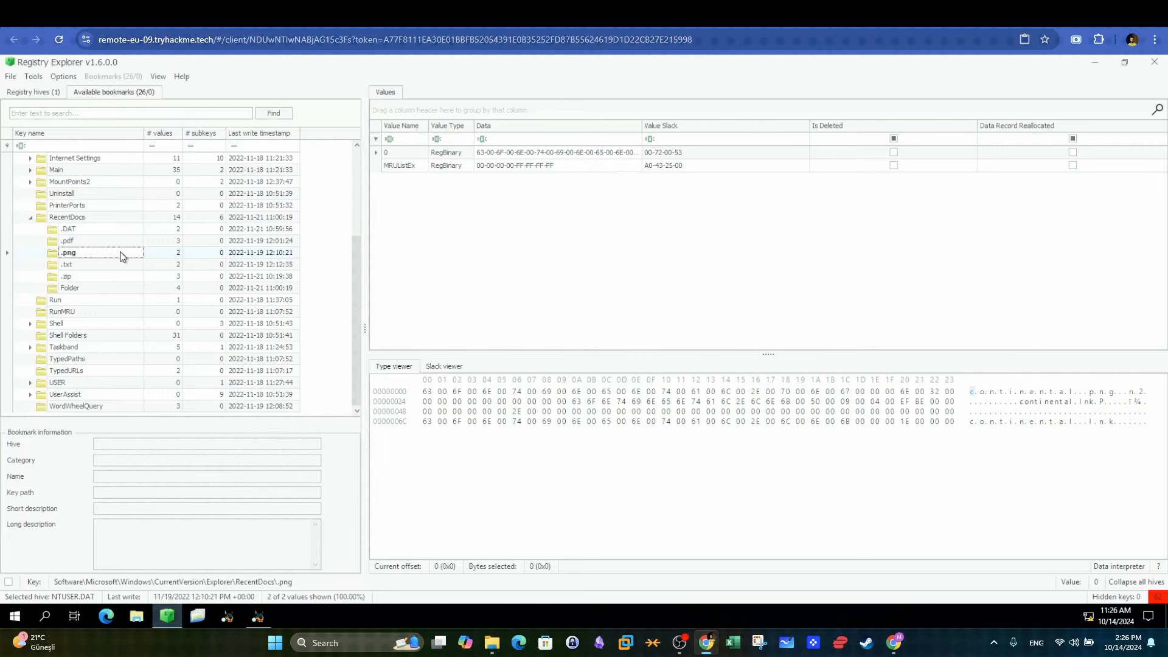
mouse_move(172, 256)
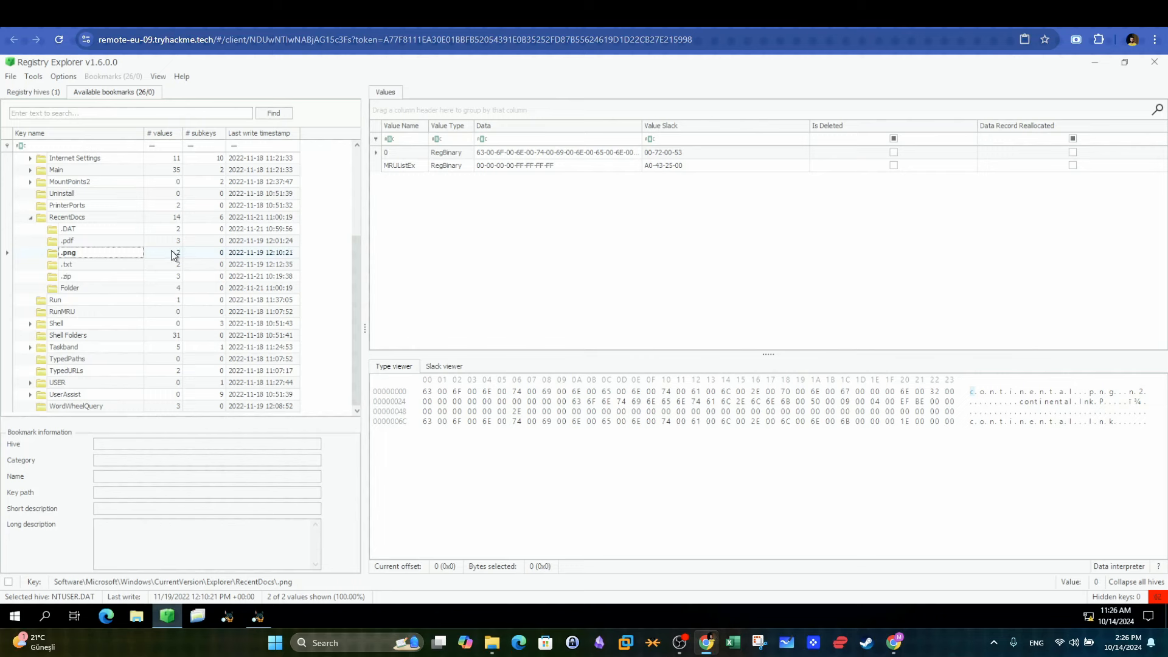
scroll("up", 3)
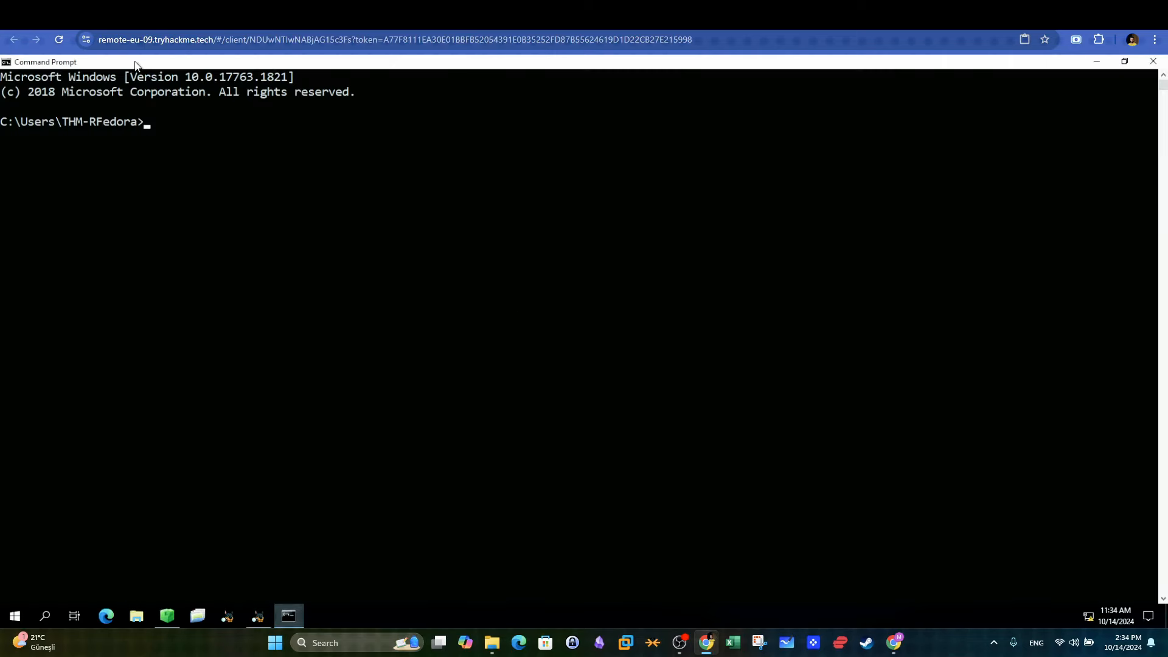
Step: Browse kape-results Users to the captured user's Desktop, then close that window
left_click(1124, 60)
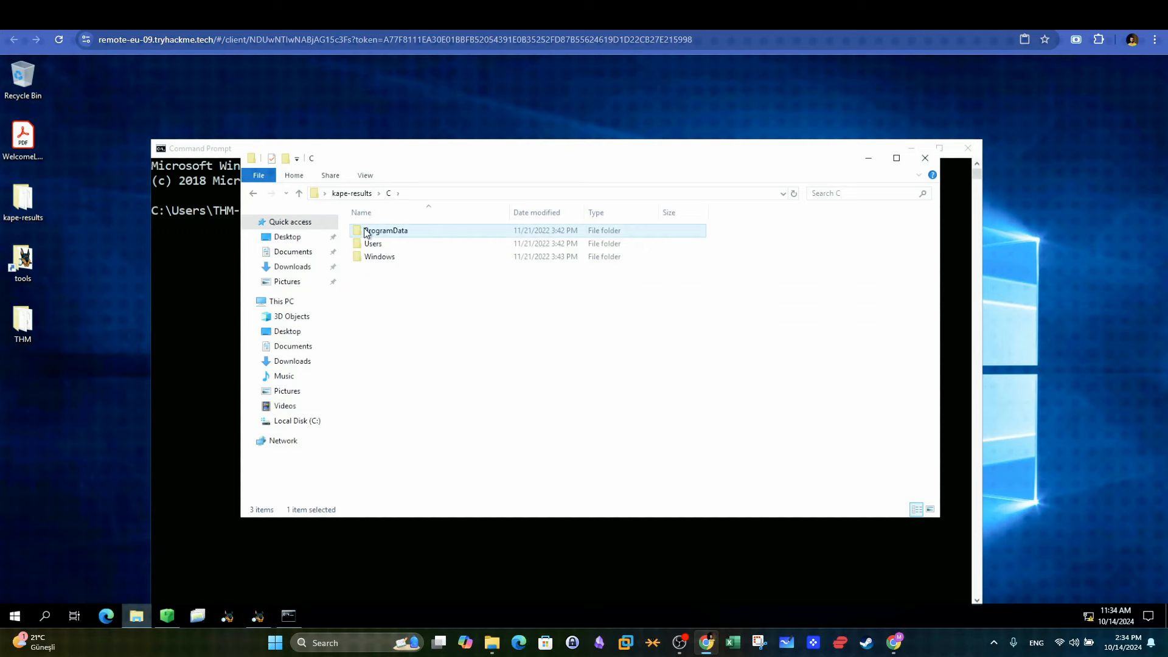
double_click(372, 243)
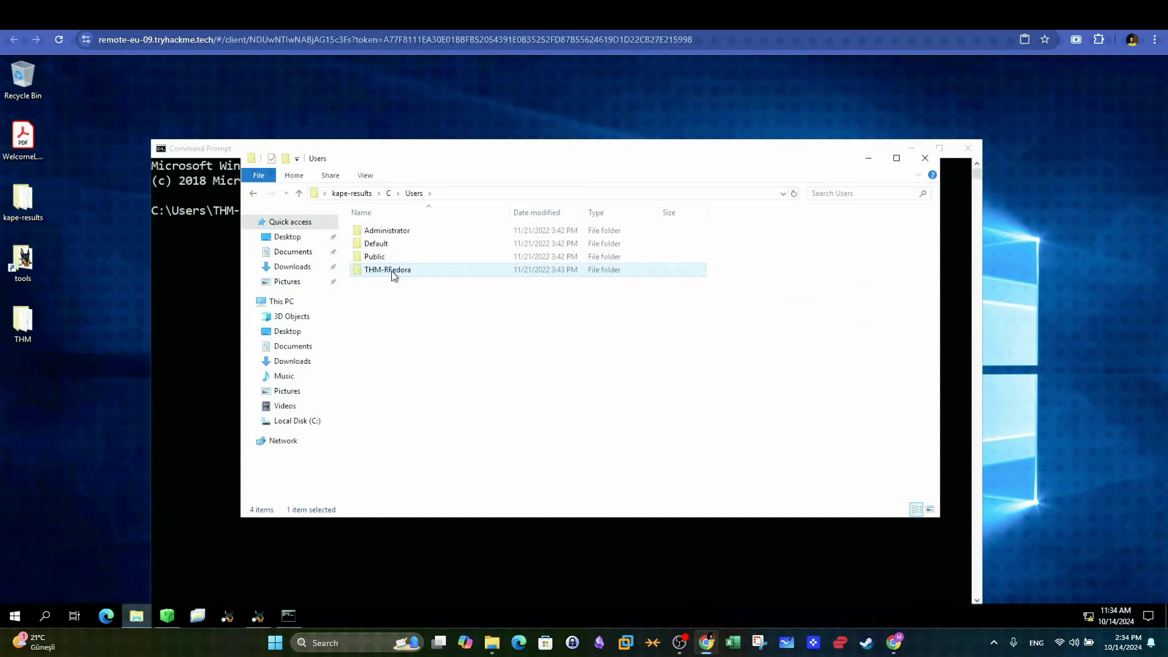
double_click(388, 269)
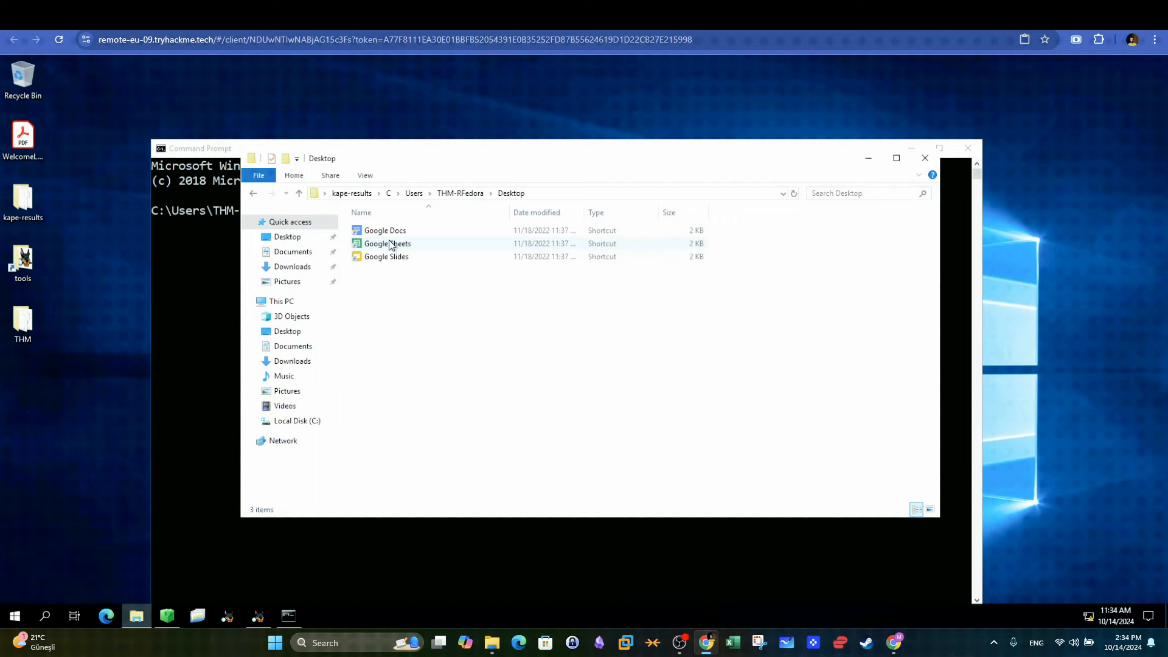
mouse_move(925, 158)
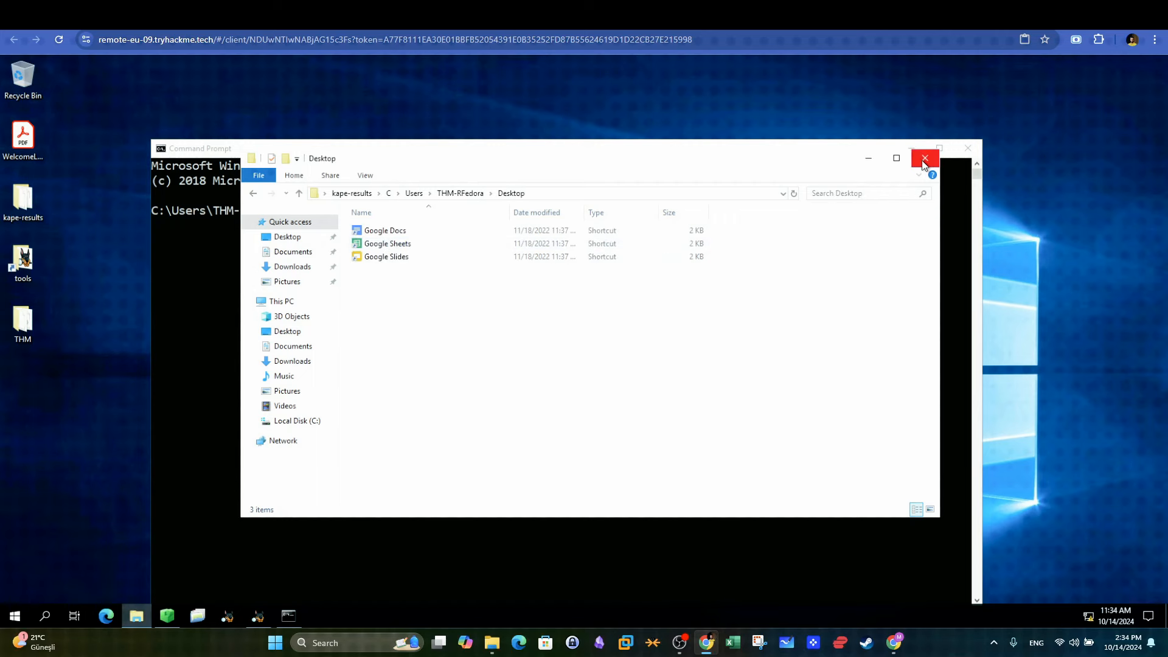
left_click(925, 159)
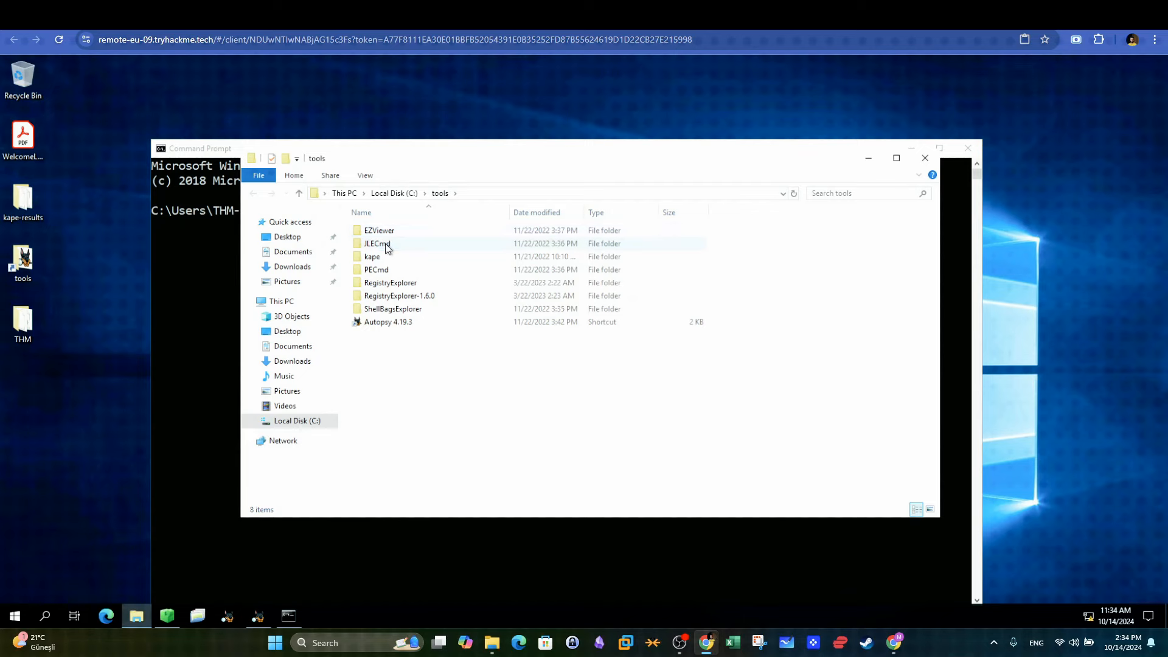
Step: Review the JLECmd README's Command Line Interface section and highlight the -d directory option
double_click(376, 243)
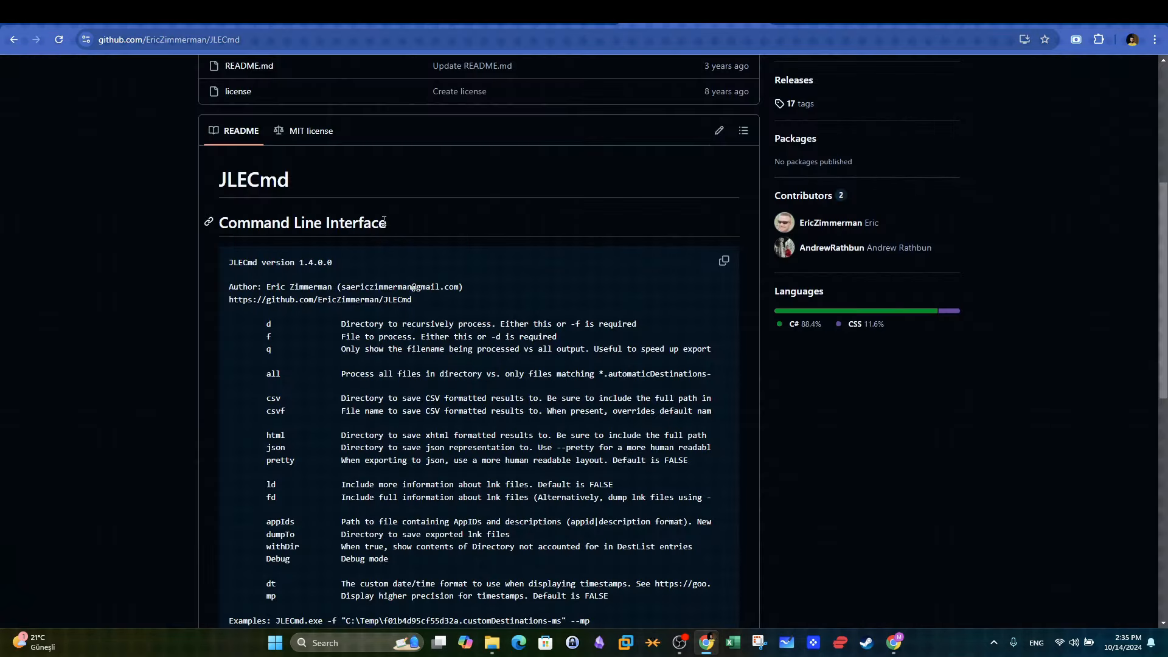
double_click(302, 222)
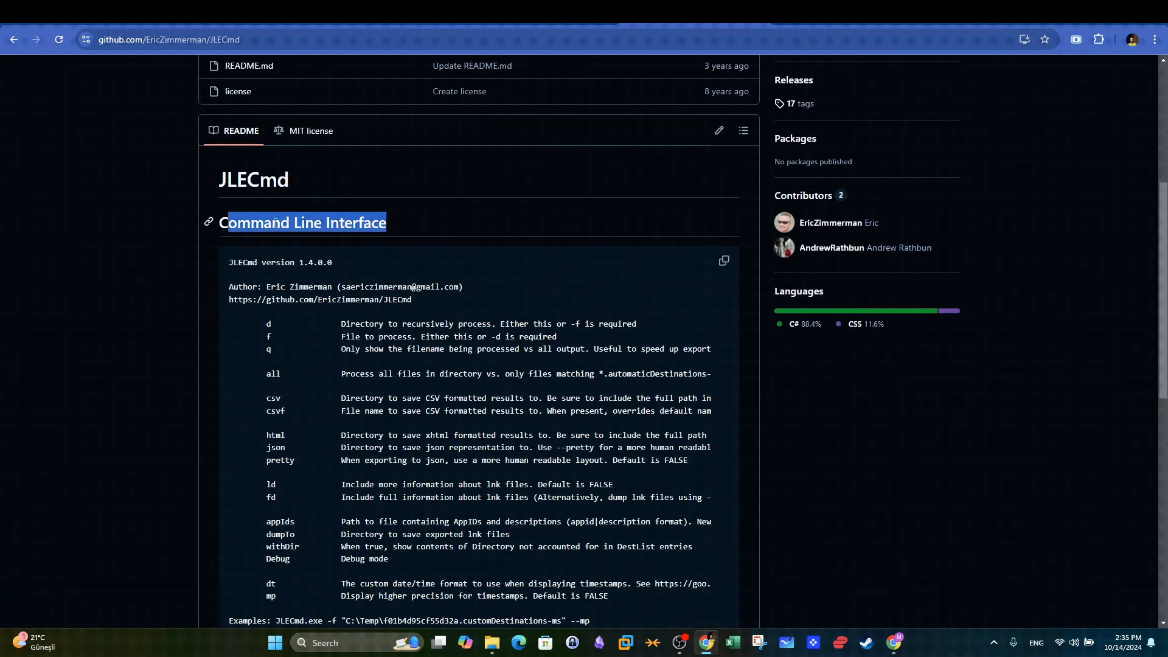
scroll("down", 3)
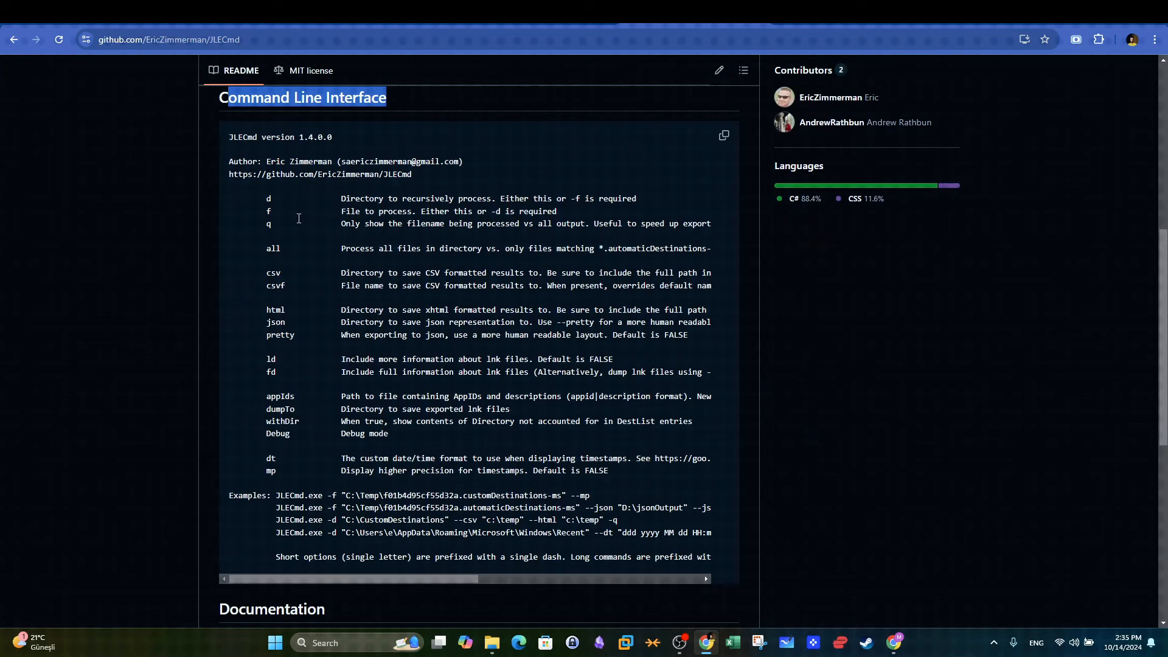
double_click(268, 198)
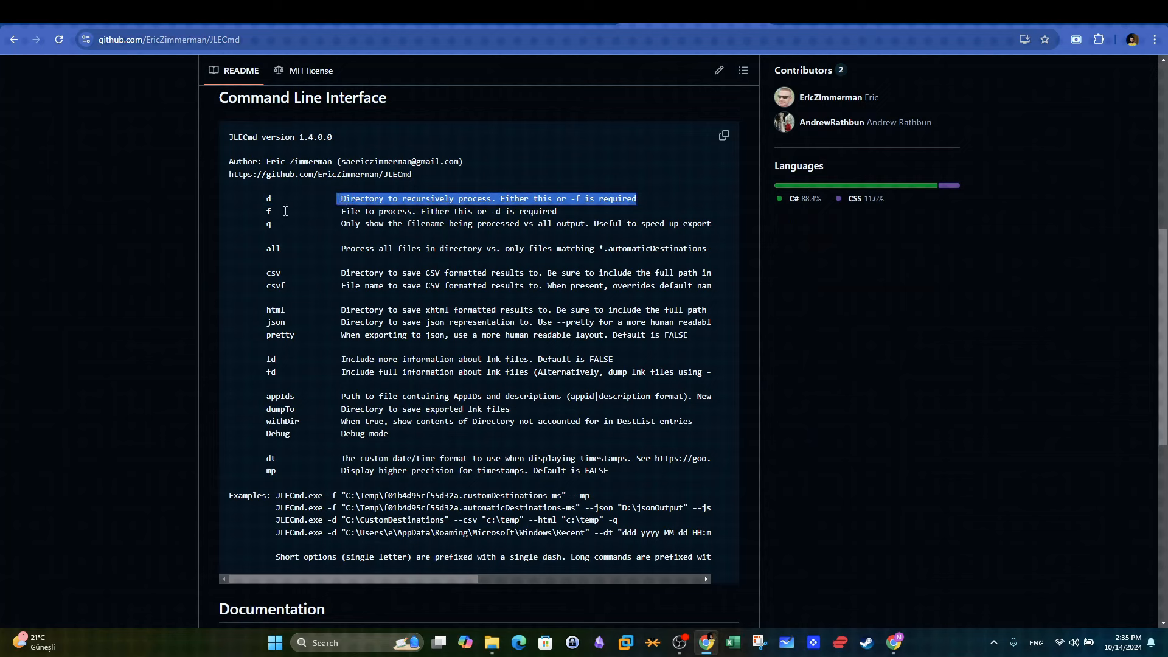
left_click(269, 211)
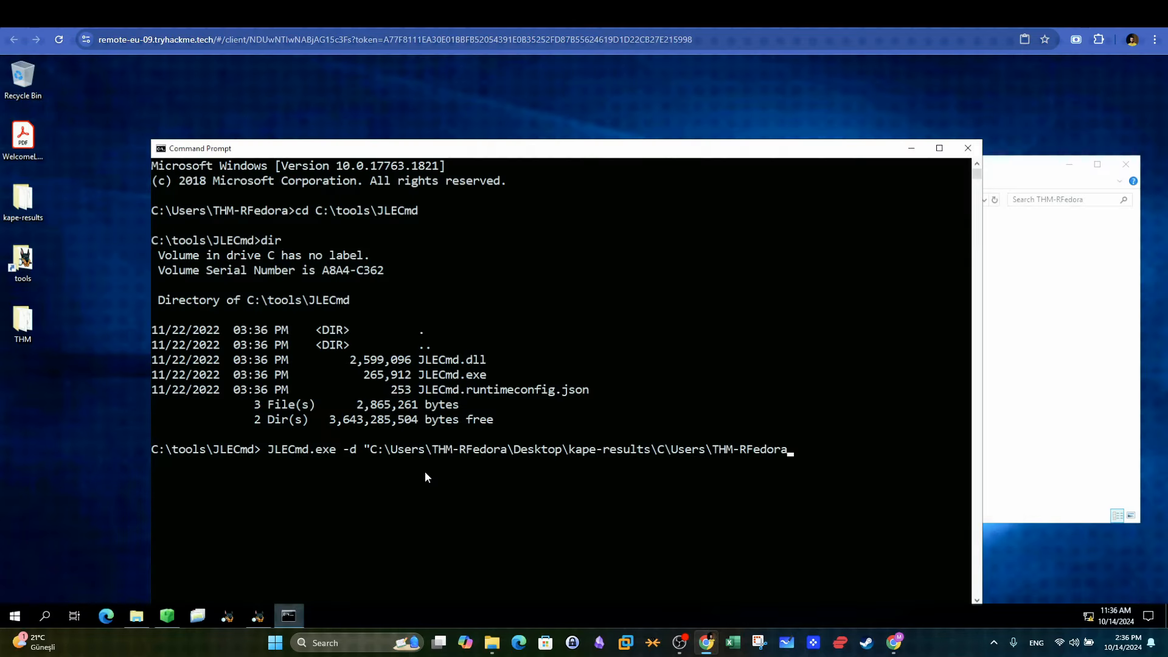
type("\"")
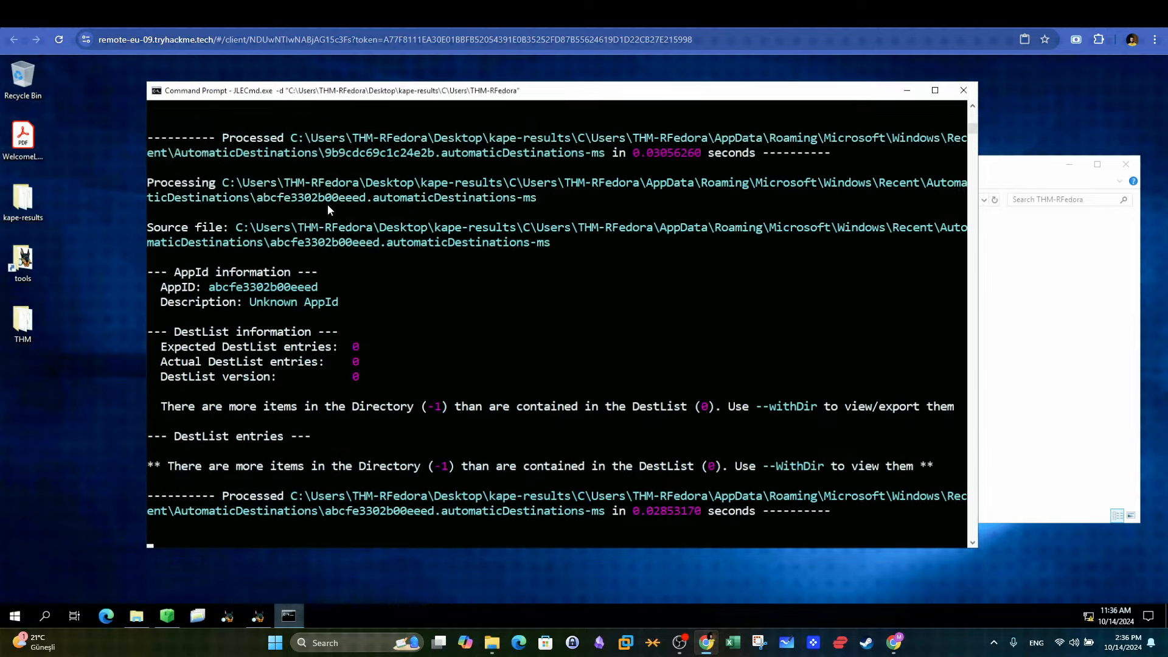
scroll("down", 3)
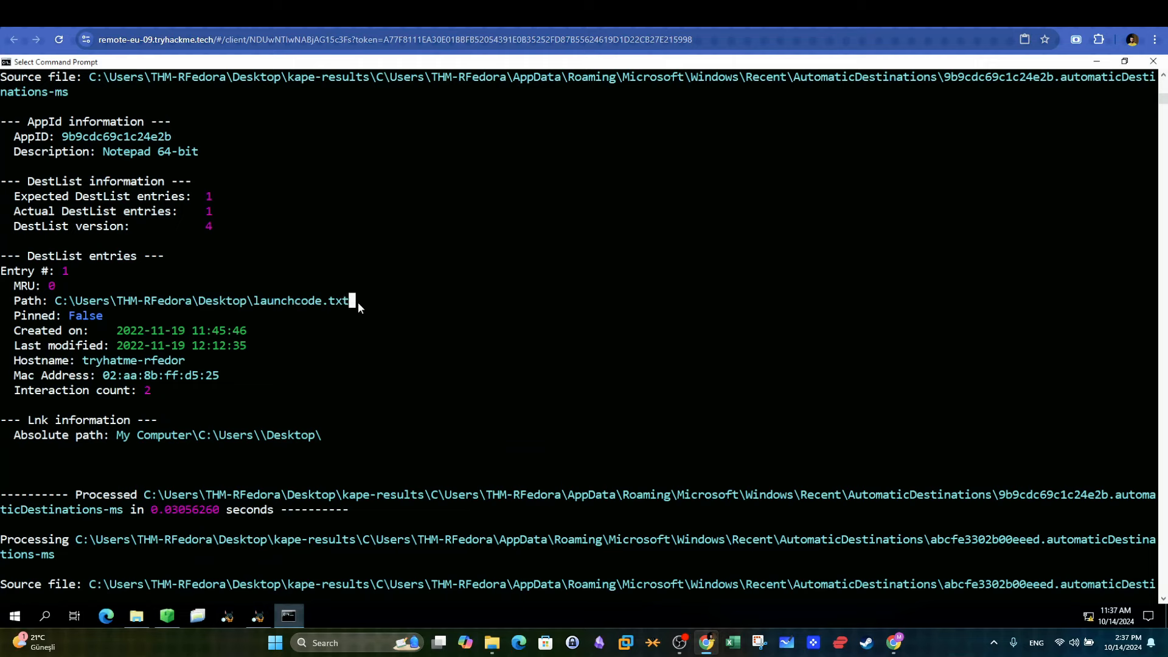
double_click(302, 300)
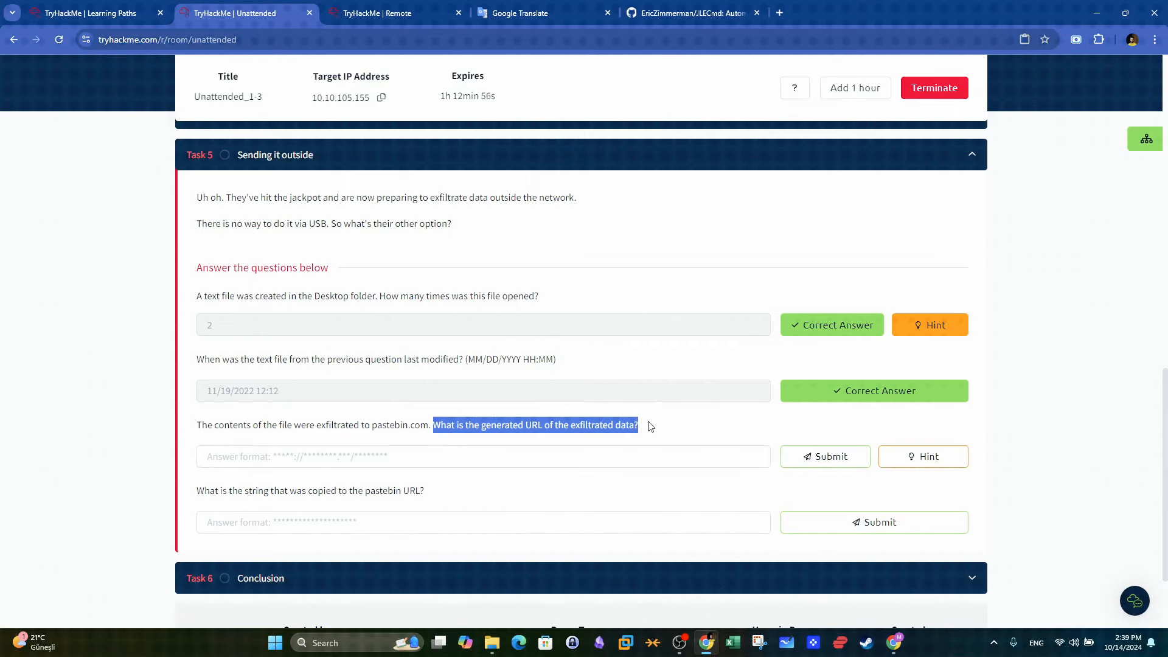
Step: In Autopsy, list Web Downloads, then the 160 Web History records, before returning to the room
left_click(398, 12)
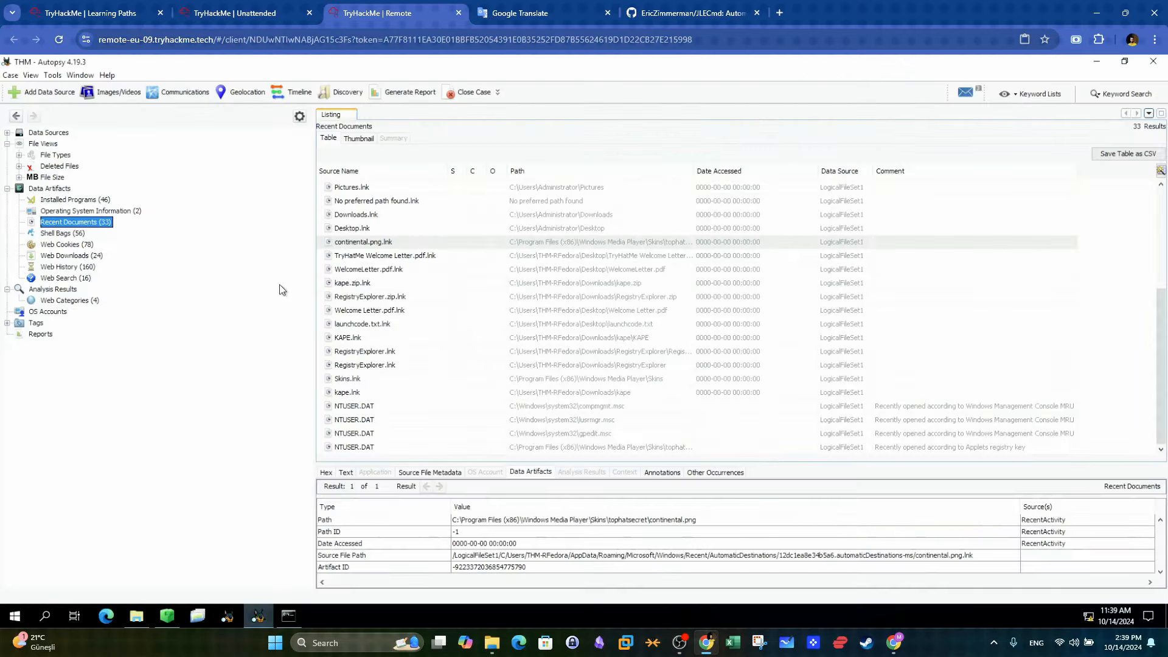
left_click(66, 255)
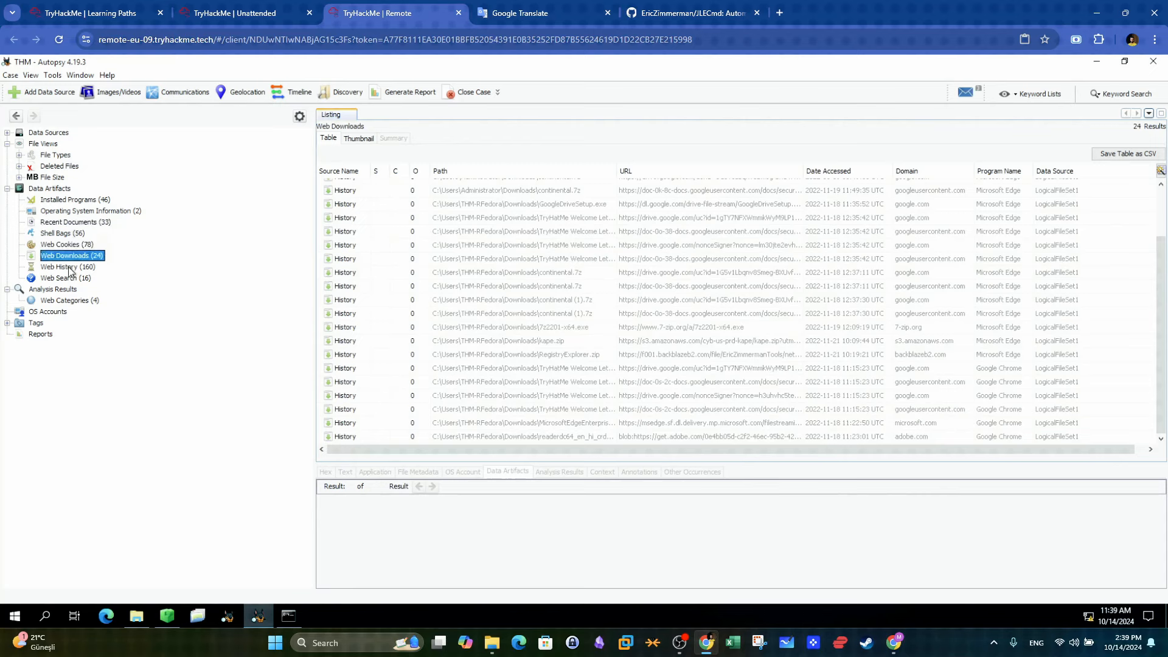
left_click(66, 267)
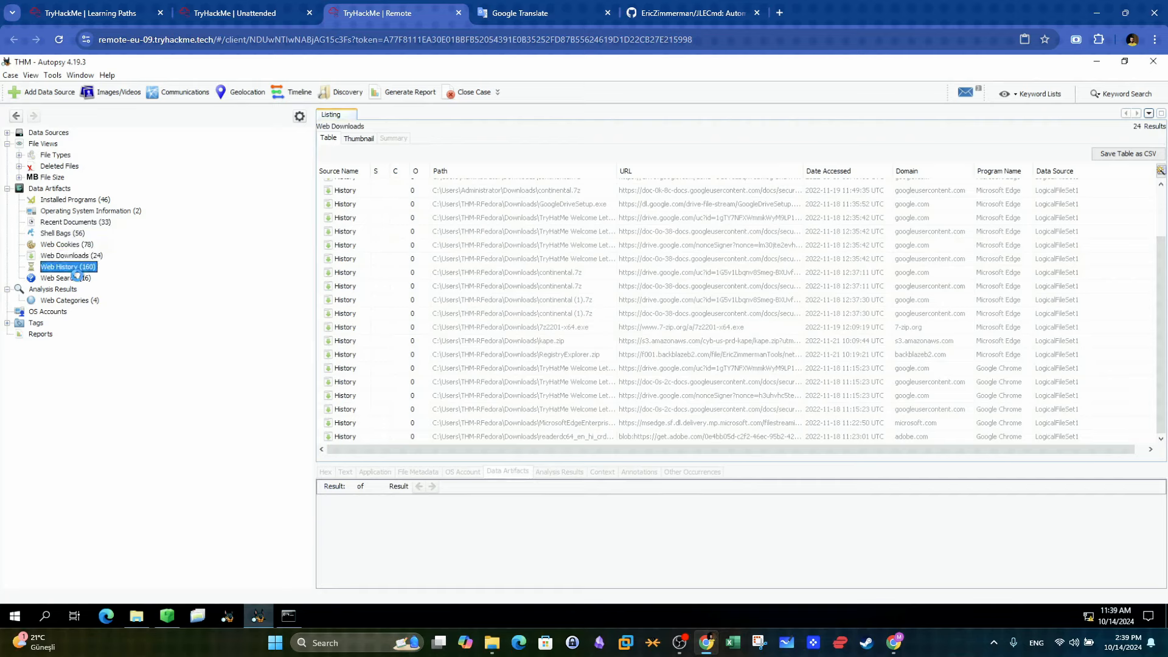
left_click(67, 266)
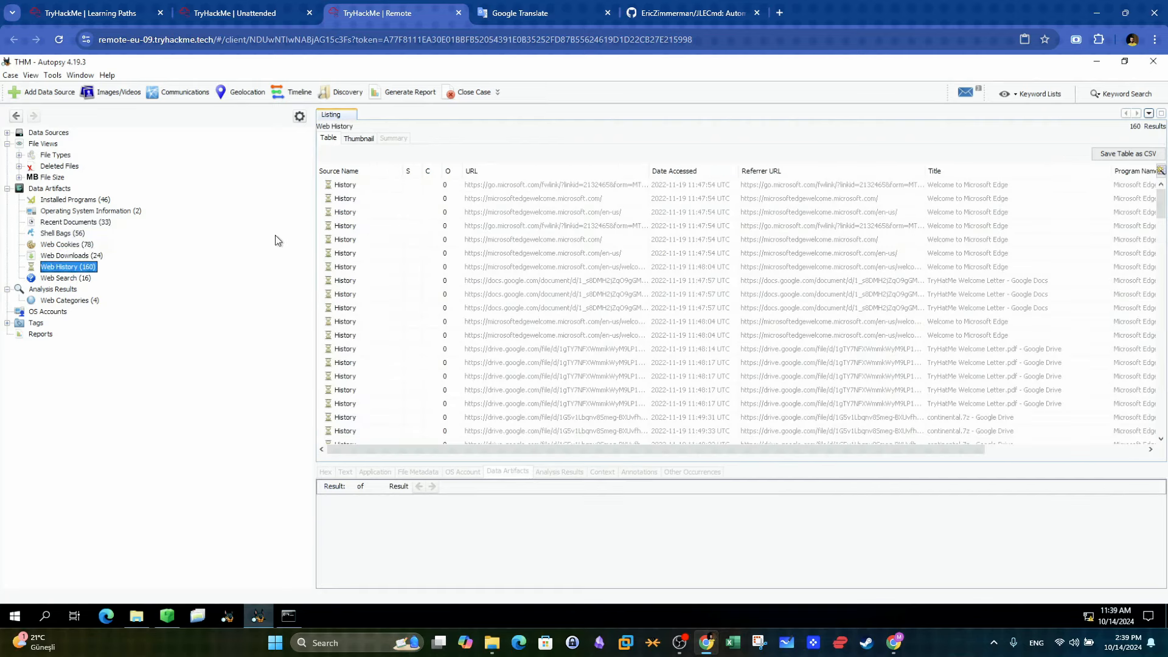
left_click(238, 13)
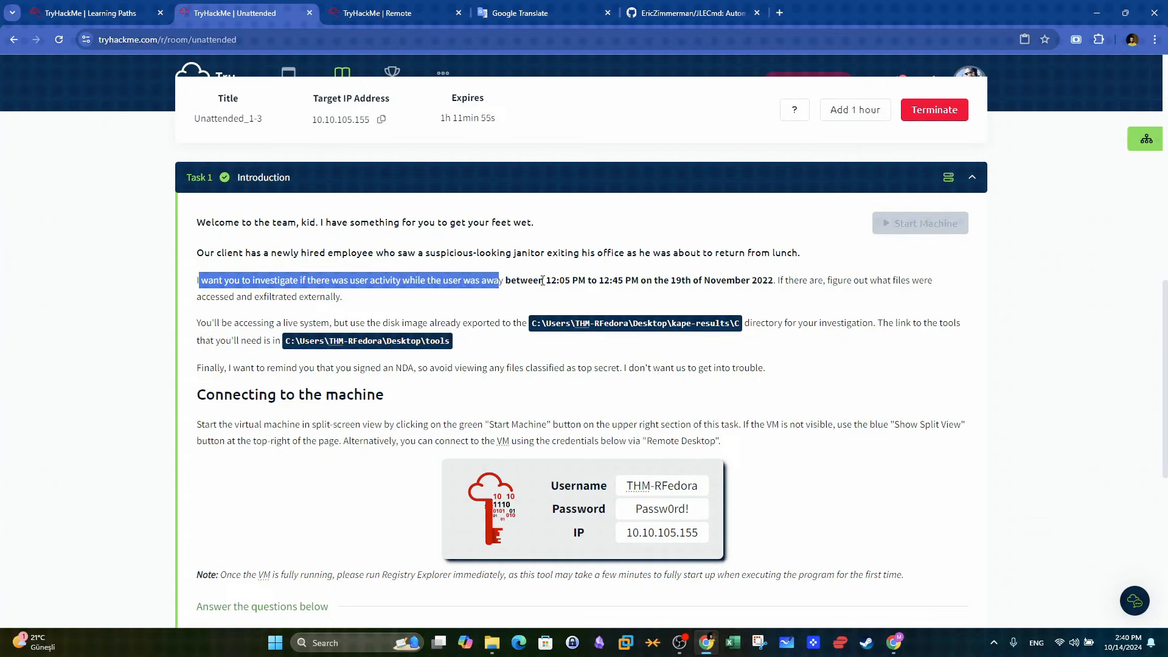
Step: Highlight the 19 November 2022 date in the brief, then return to Autopsy's web history
double_click(607, 280)
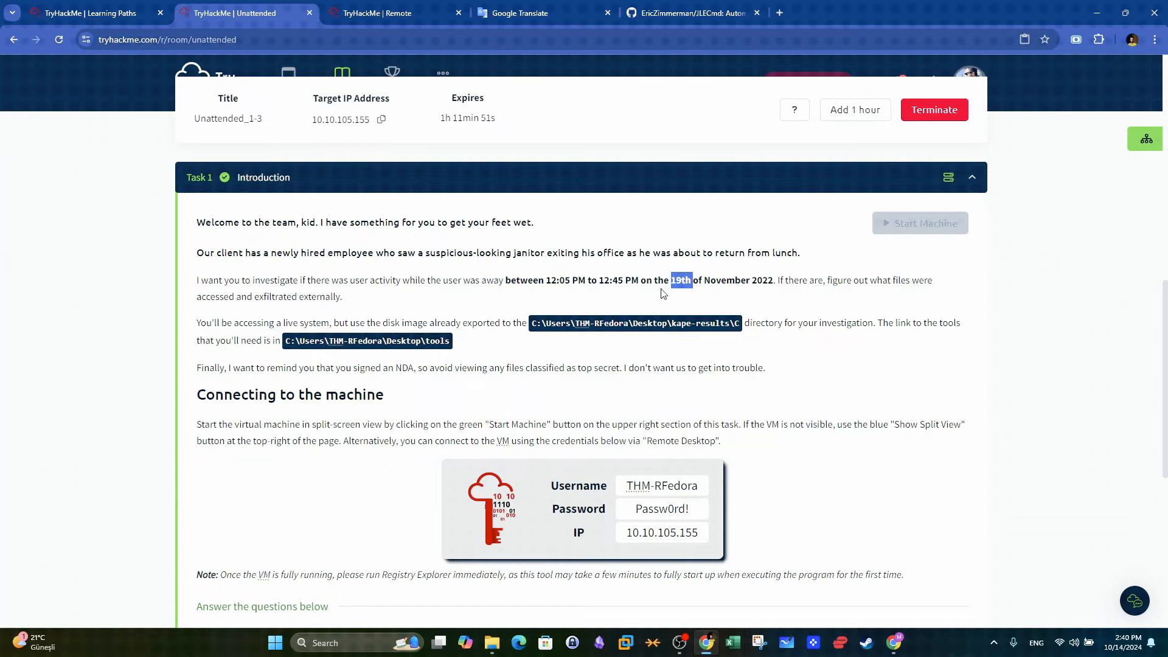
left_click(395, 13)
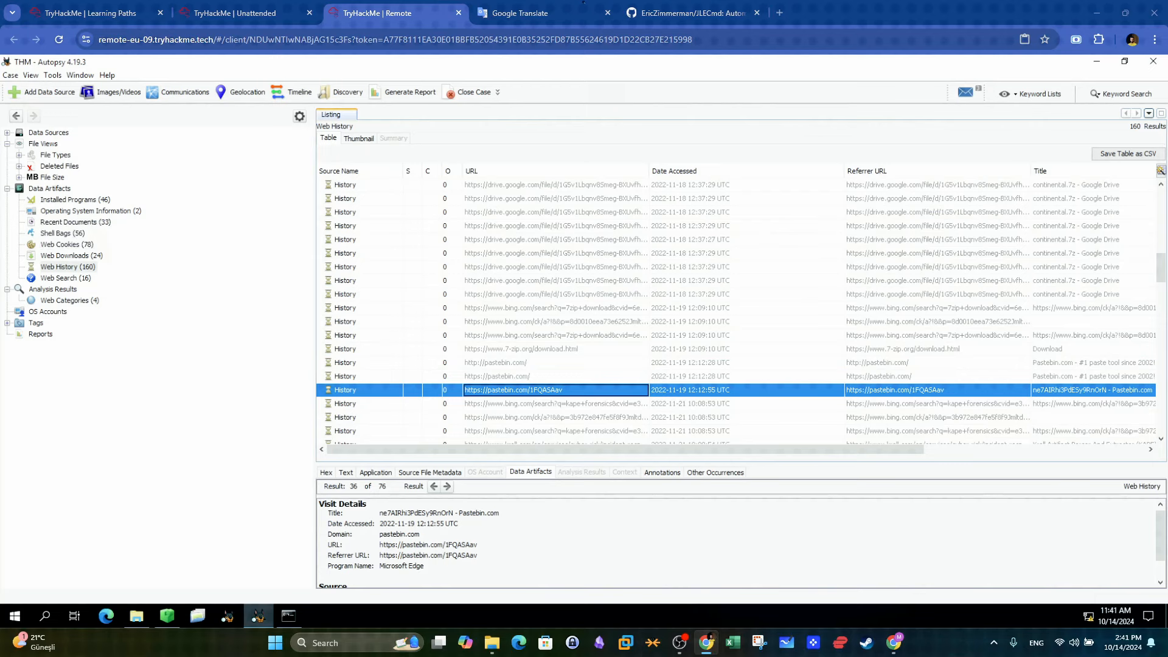
left_click(246, 12)
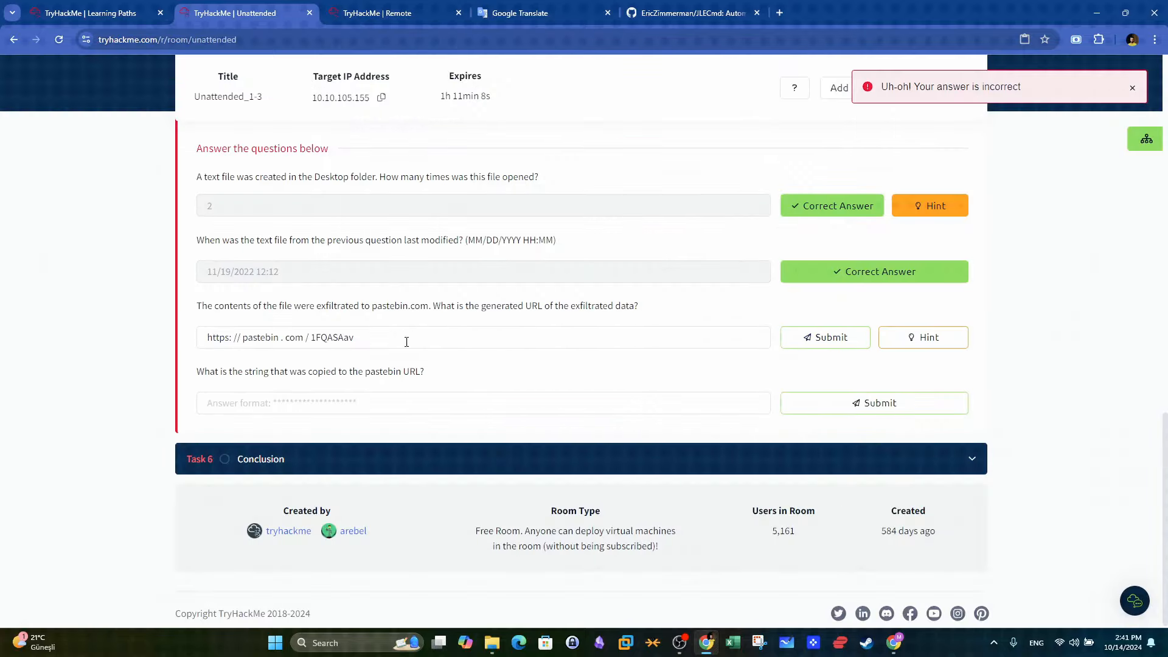
left_click(305, 337)
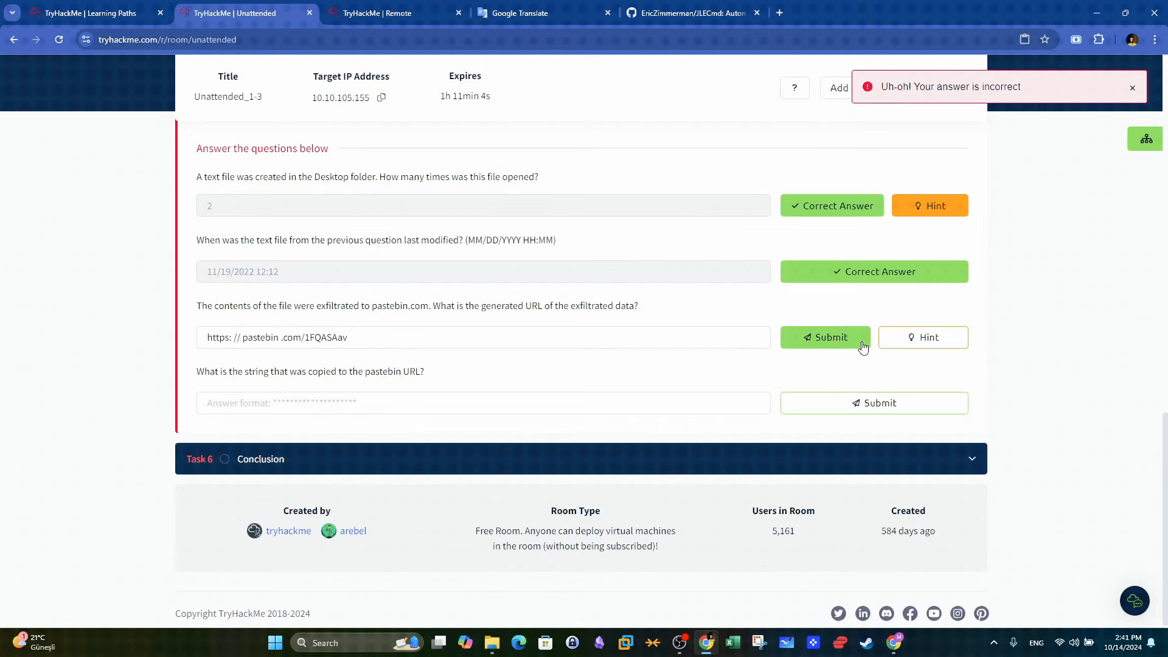
left_click(825, 336)
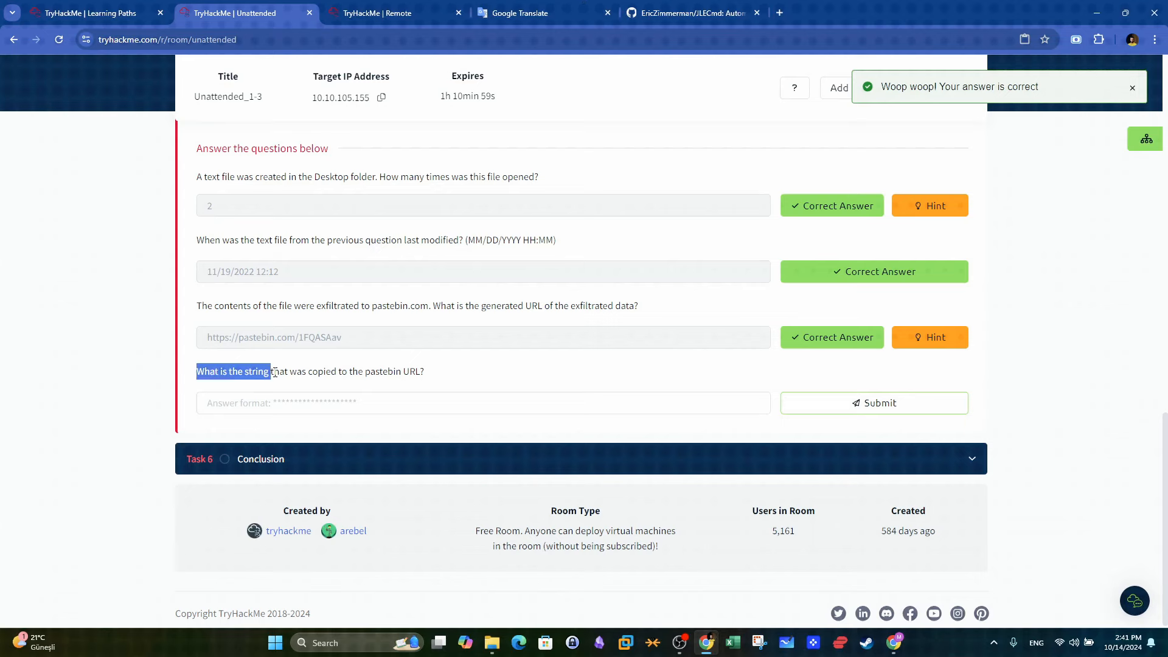
left_click(395, 12)
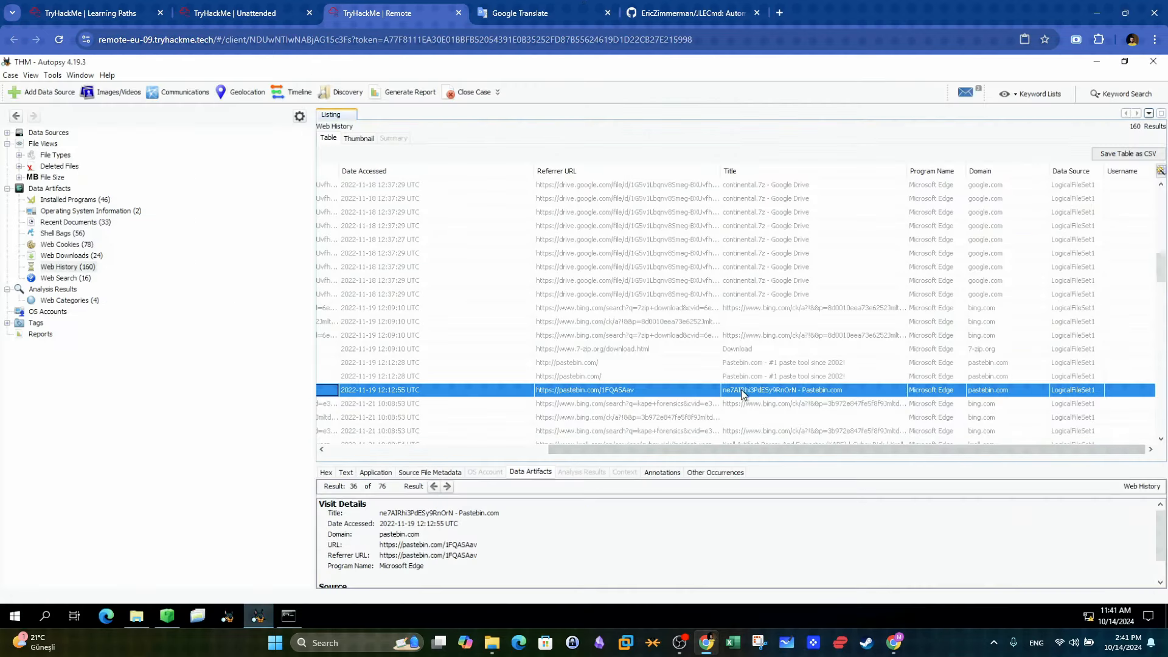
right_click(743, 389)
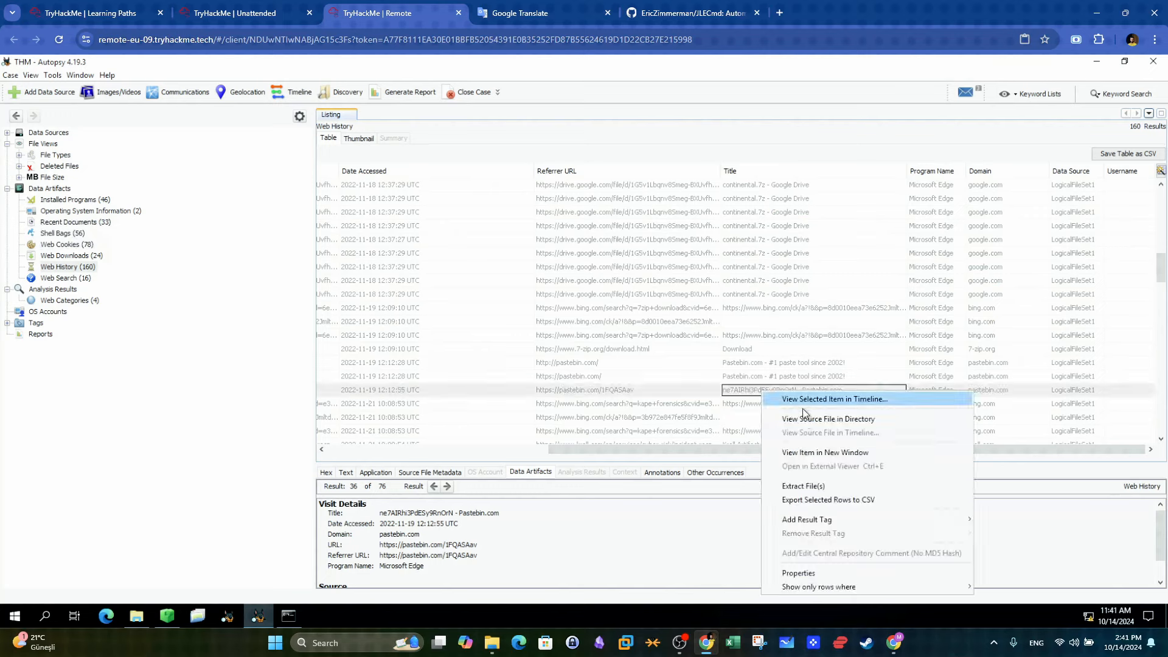
left_click(798, 573)
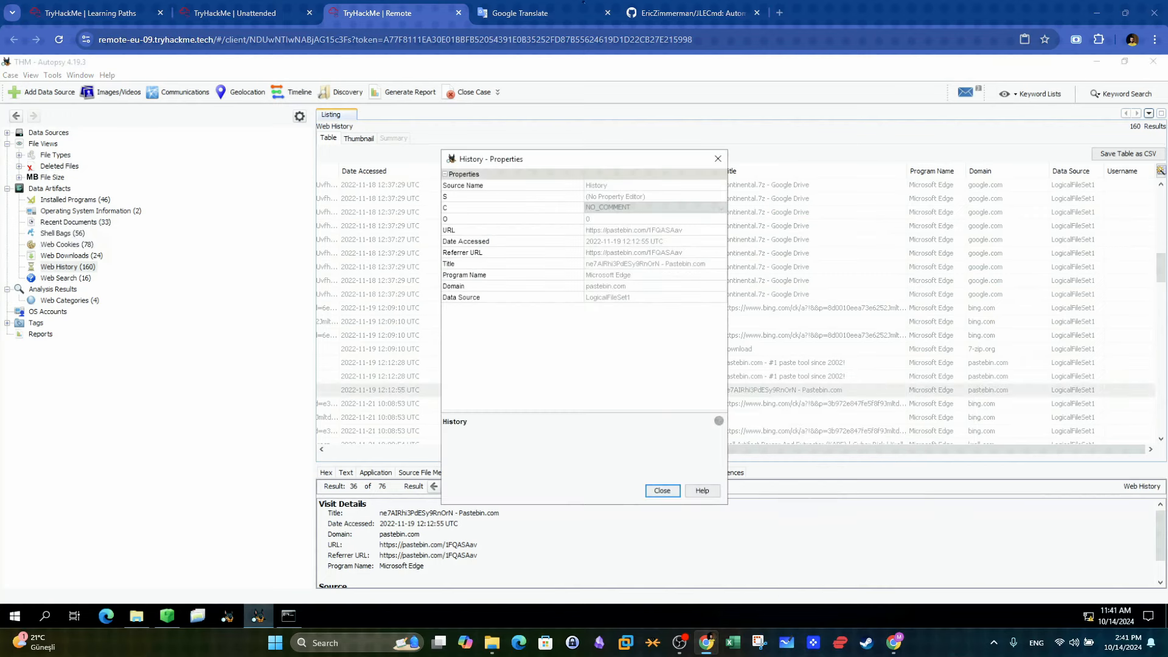
left_click(245, 12)
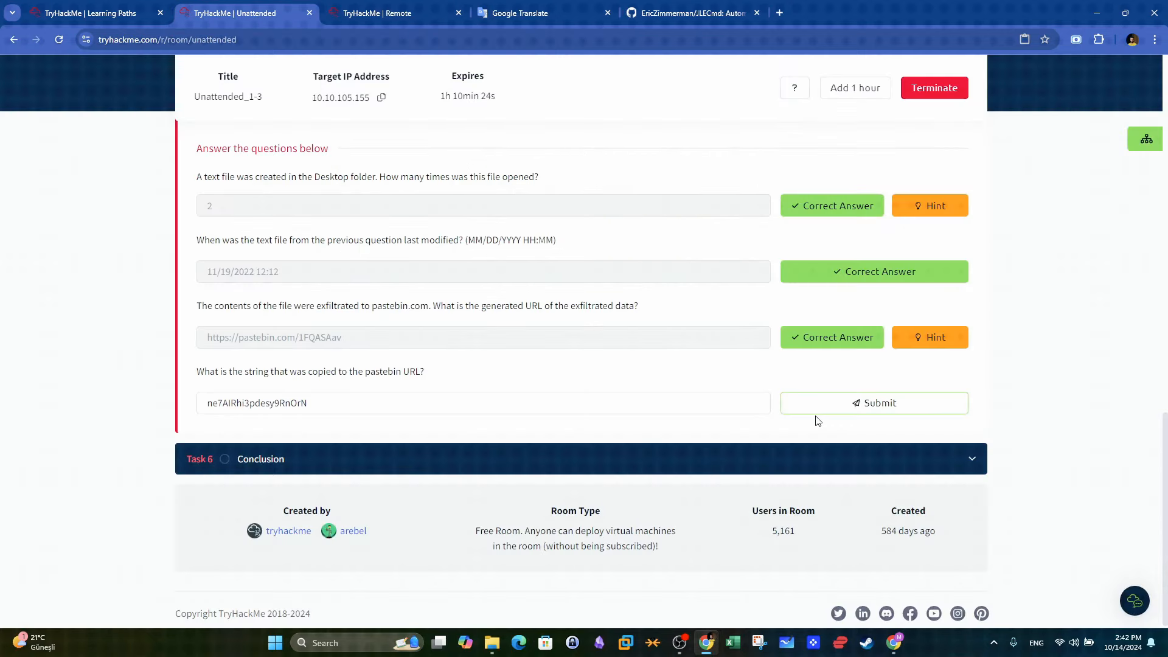
Step: Submit the pastebin string answer and mark Task 6 Conclusion complete
left_click(873, 402)
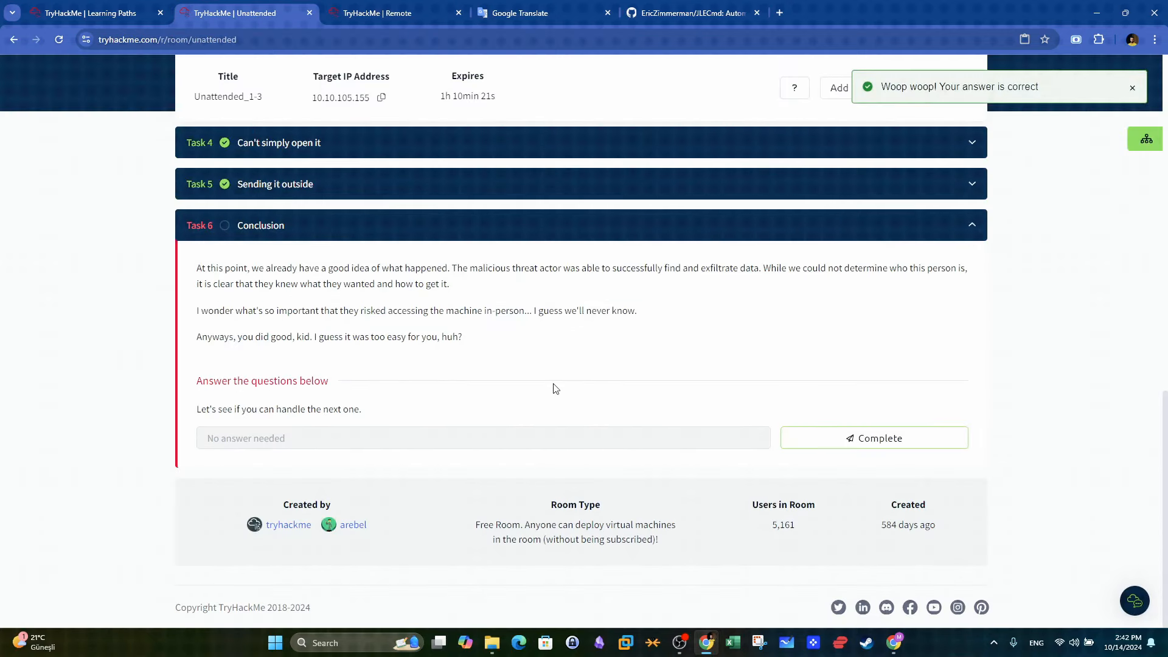
mouse_move(815, 441)
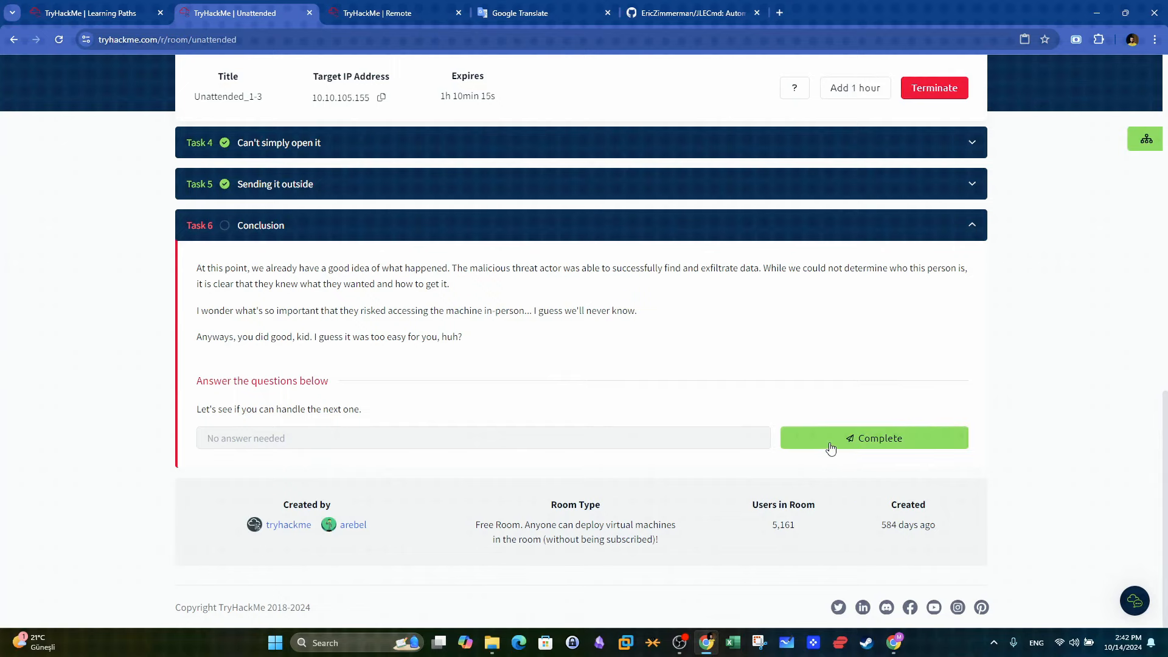
left_click(873, 438)
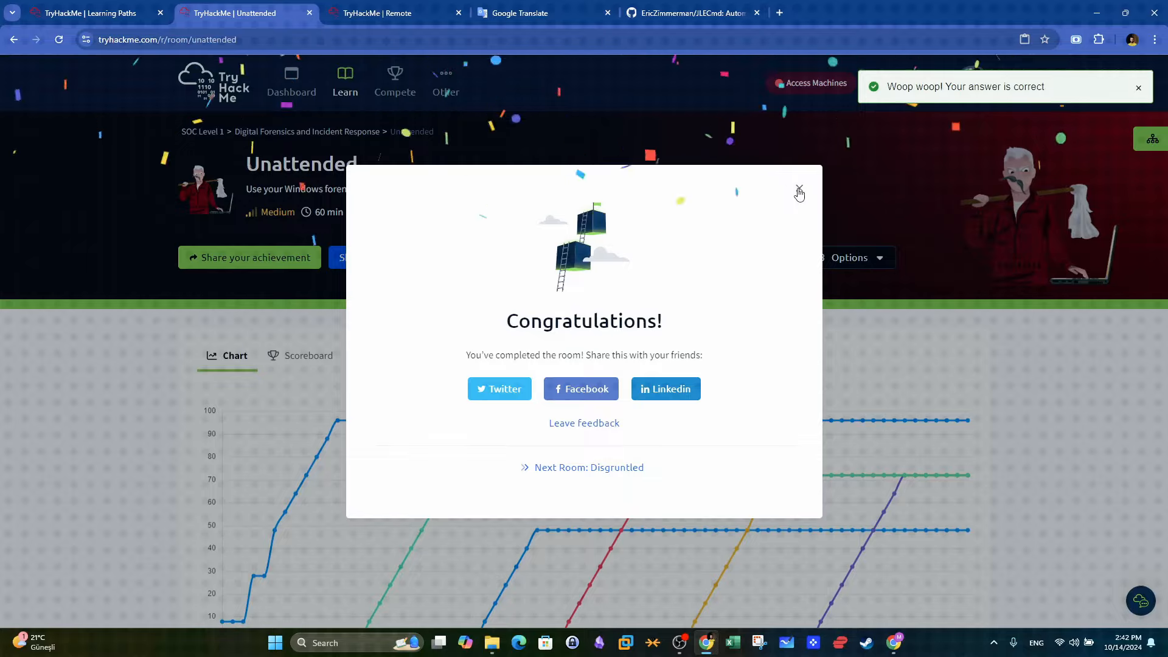